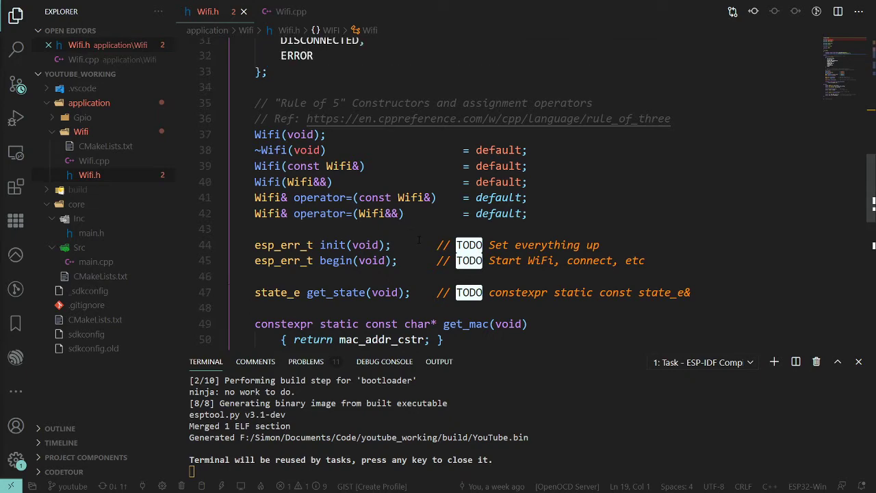
Look over the top of Wifi.h around the Wifi class declaration
{"action": "scroll", "scroll_direction": "up", "scroll_amount": 3}
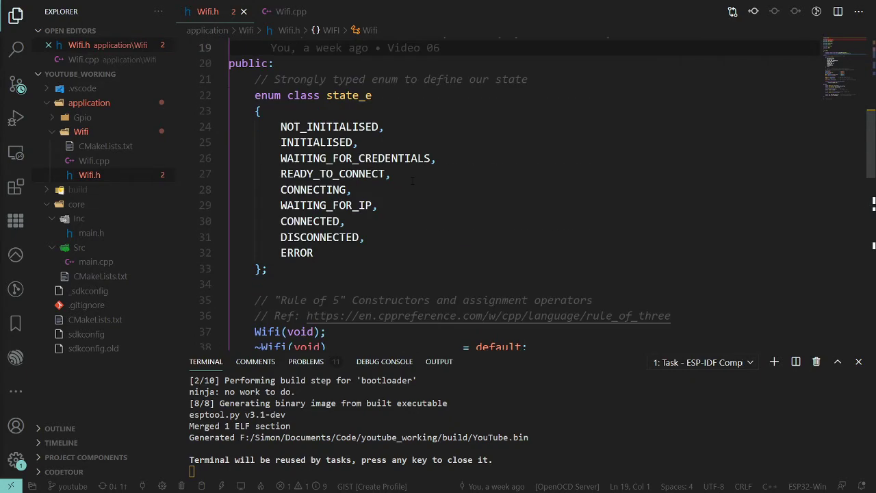
{"action": "scroll", "scroll_direction": "up", "scroll_amount": 3}
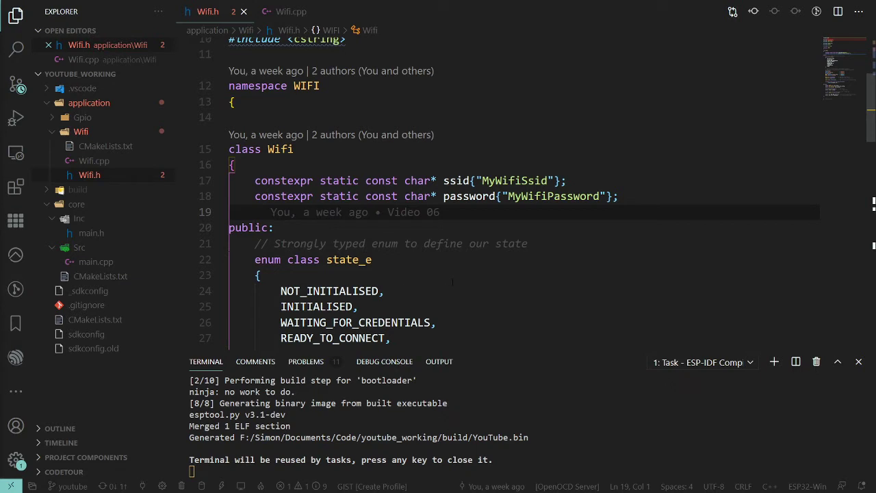
{"action": "mouse_move", "coordinate": [450, 281]}
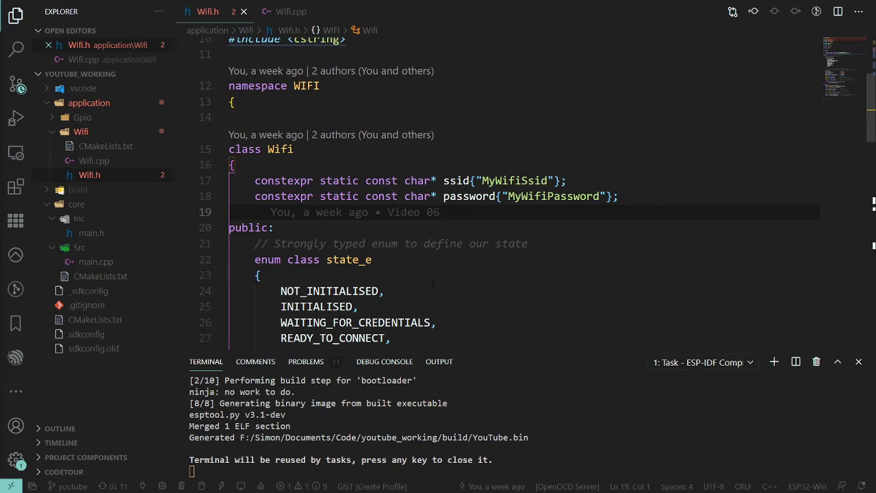
{"action": "scroll", "scroll_direction": "down", "scroll_amount": 3}
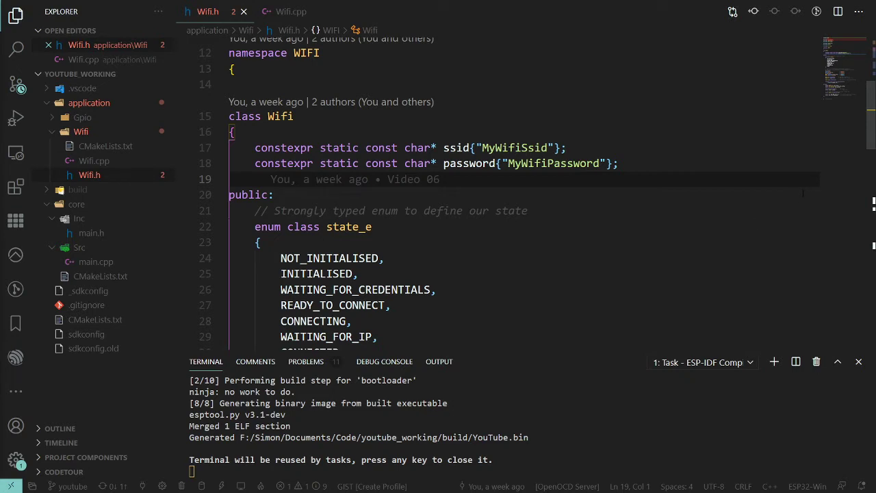
{"action": "scroll", "scroll_direction": "down", "scroll_amount": 3}
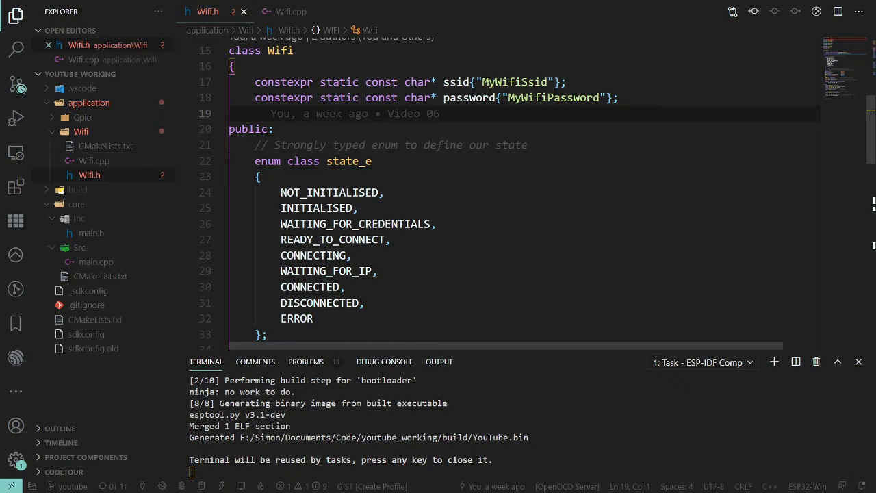
{"action": "left_click", "coordinate": [507, 97]}
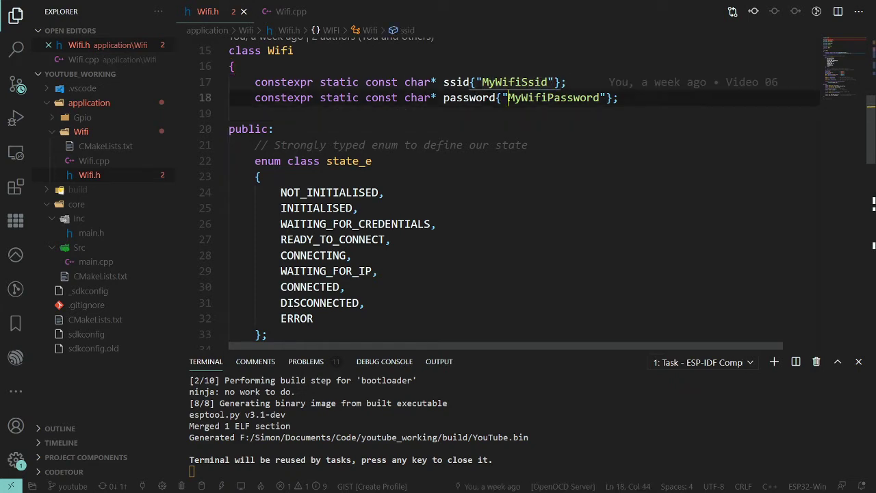
{"action": "left_click", "coordinate": [527, 144]}
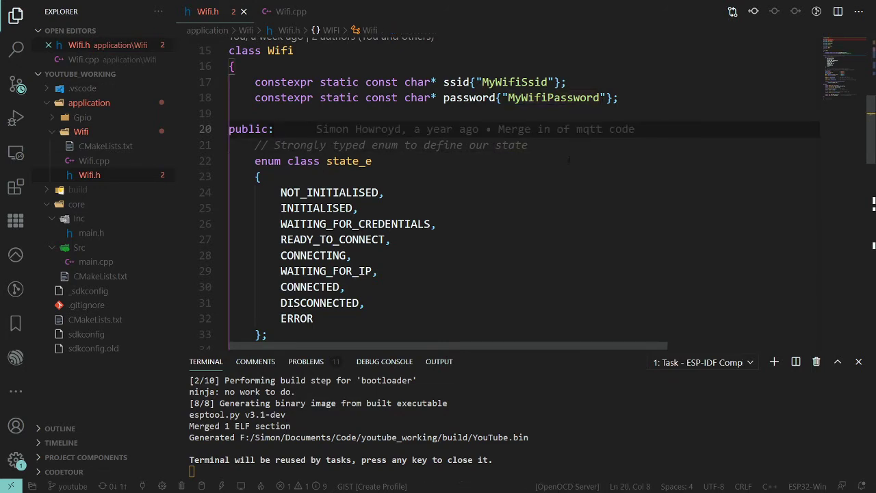
{"action": "mouse_move", "coordinate": [619, 205]}
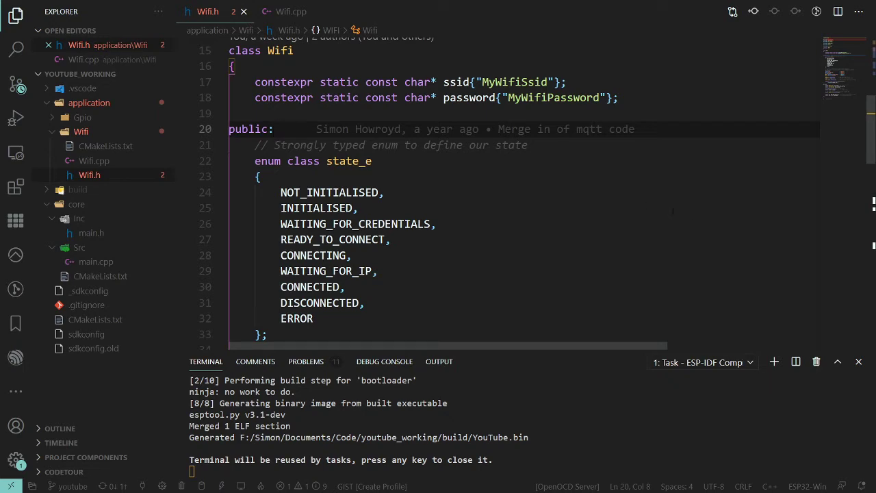
Move down the class and select the init and begin declaration lines
{"action": "scroll", "scroll_direction": "down", "scroll_amount": 3}
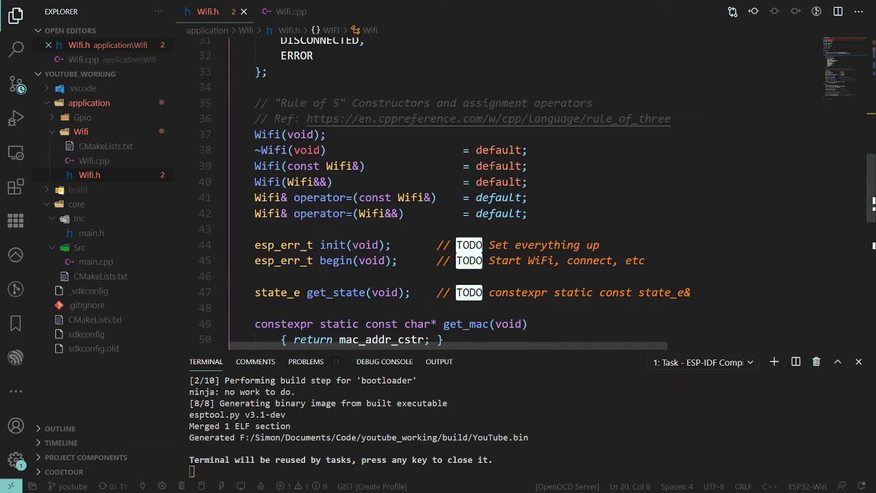
{"action": "scroll", "scroll_direction": "down", "scroll_amount": 3}
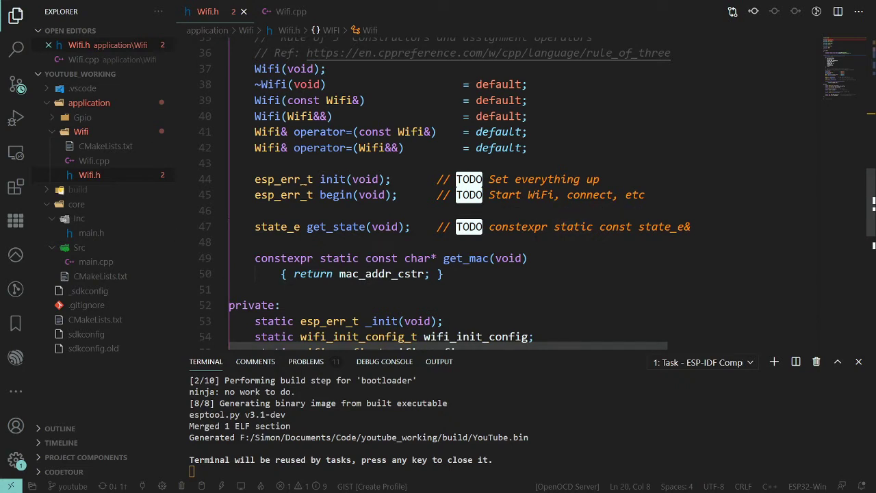
{"action": "scroll", "scroll_direction": "up", "scroll_amount": 3}
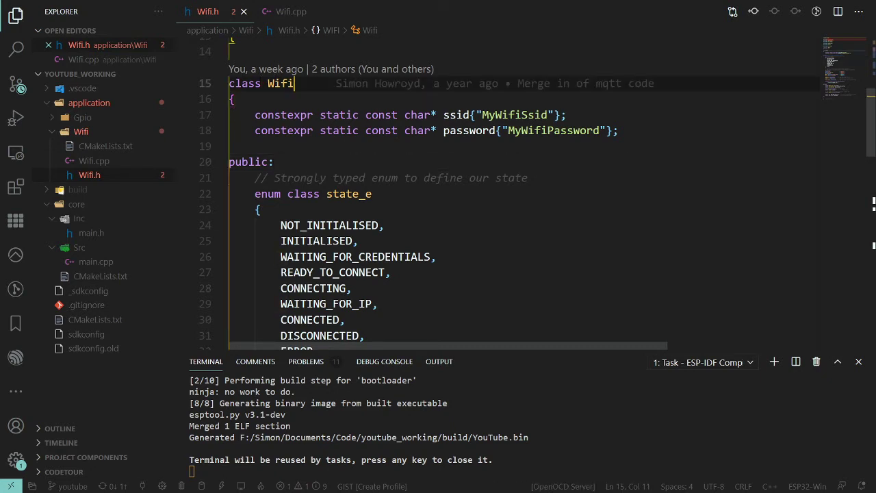
{"action": "mouse_move", "coordinate": [282, 83]}
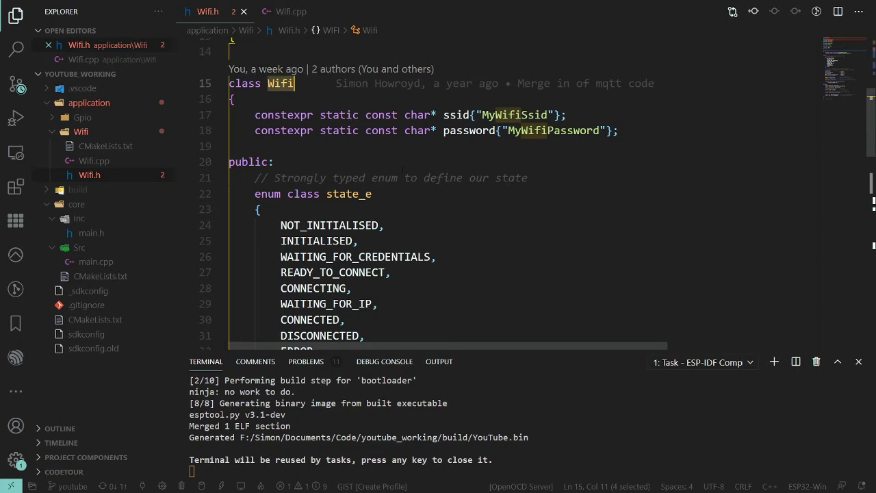
{"action": "scroll", "scroll_direction": "down", "scroll_amount": 3}
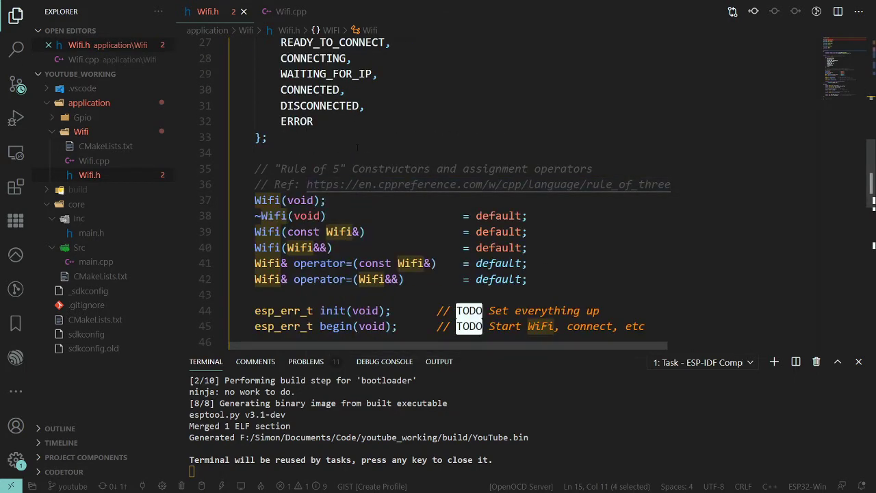
{"action": "scroll", "scroll_direction": "down", "scroll_amount": 3}
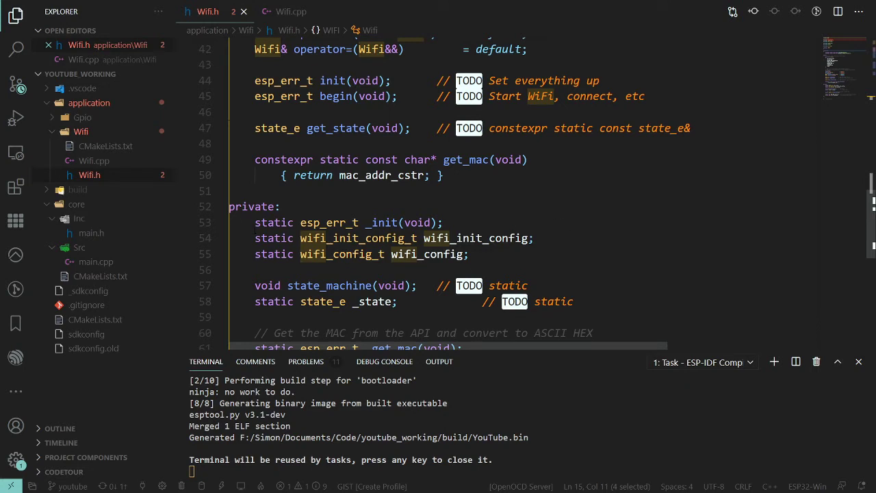
{"action": "left_click", "coordinate": [428, 254]}
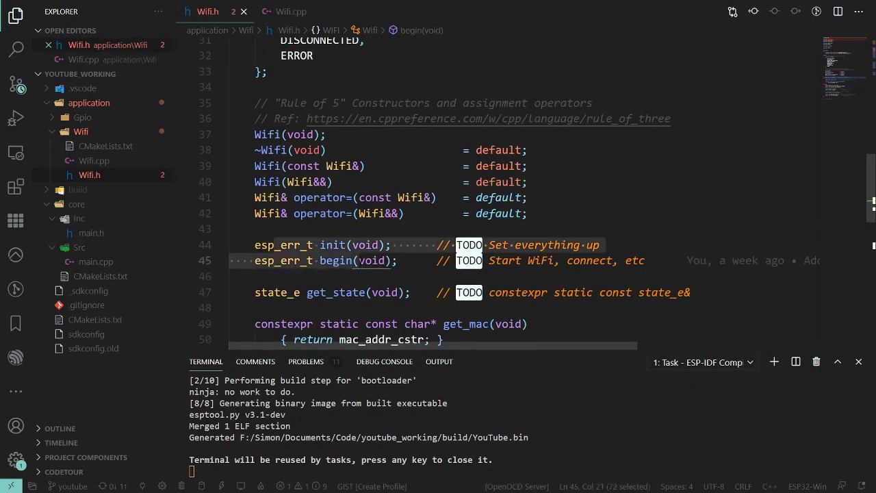
{"action": "left_click", "coordinate": [335, 244]}
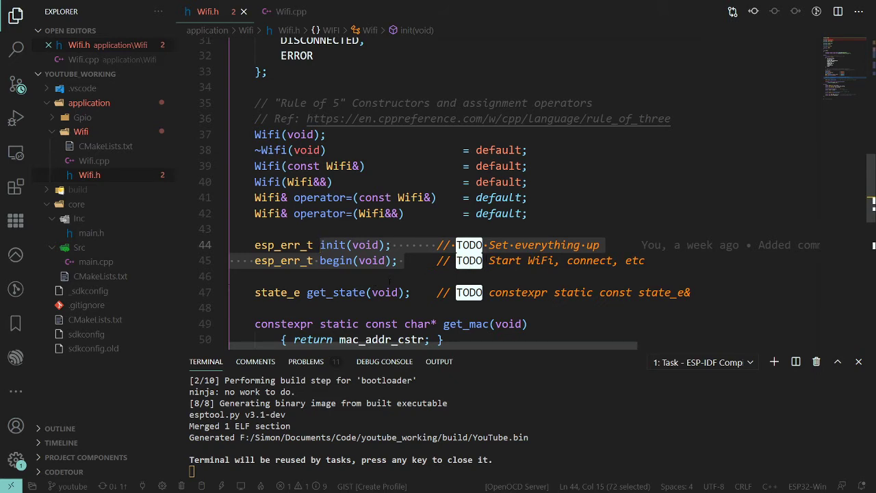
{"action": "mouse_move", "coordinate": [407, 281]}
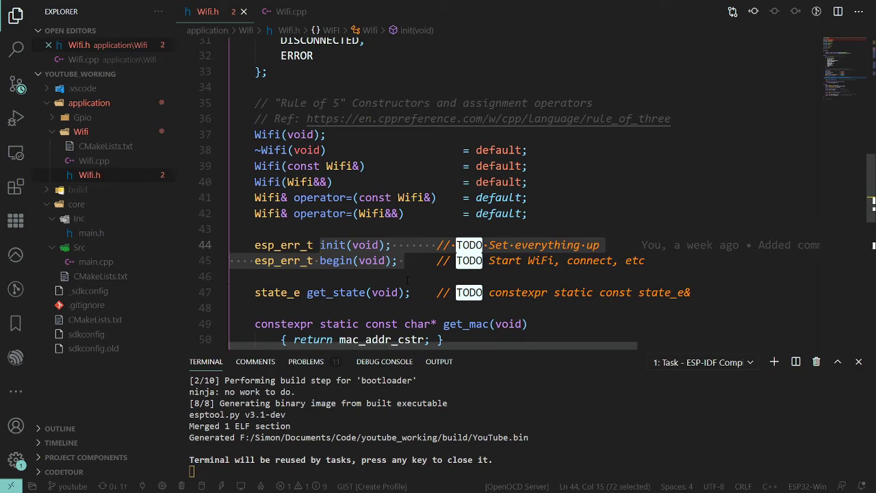
Drop constexpr so ssid and password are plain static const char*, selecting the MyWifiPassword value to edit
{"action": "scroll", "scroll_direction": "down", "scroll_amount": 3}
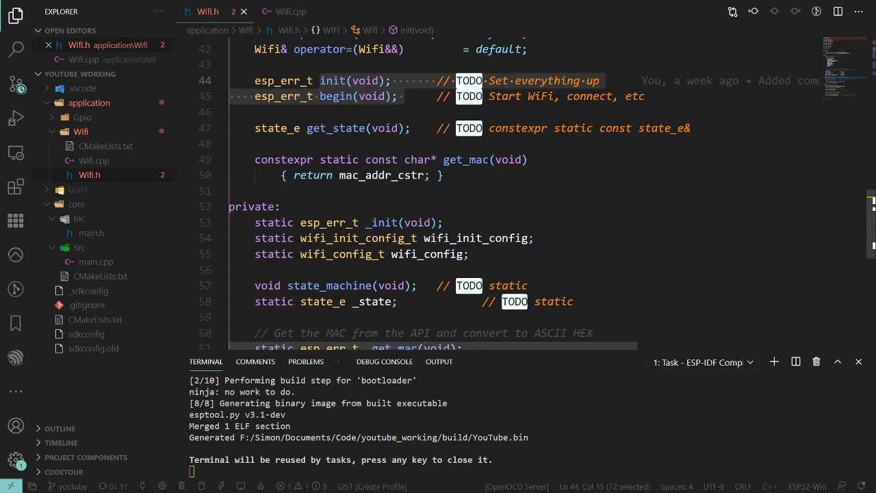
{"action": "scroll", "scroll_direction": "up", "scroll_amount": 3}
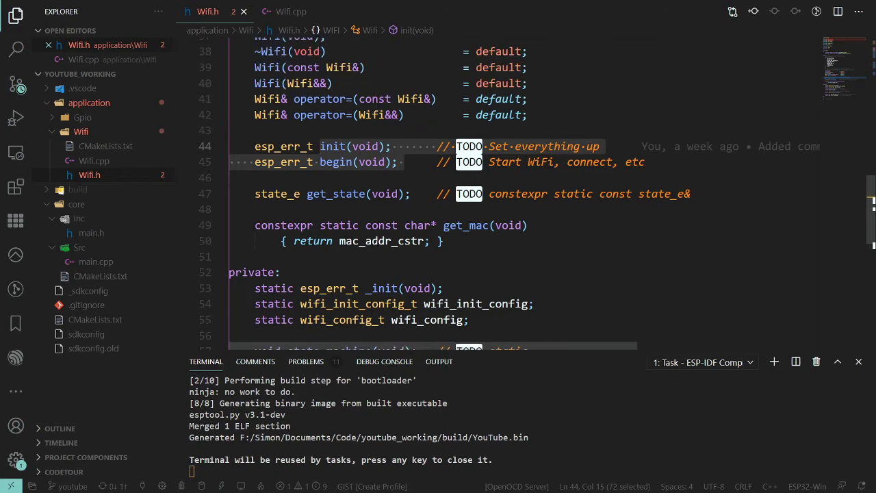
{"action": "scroll", "scroll_direction": "up", "scroll_amount": 3}
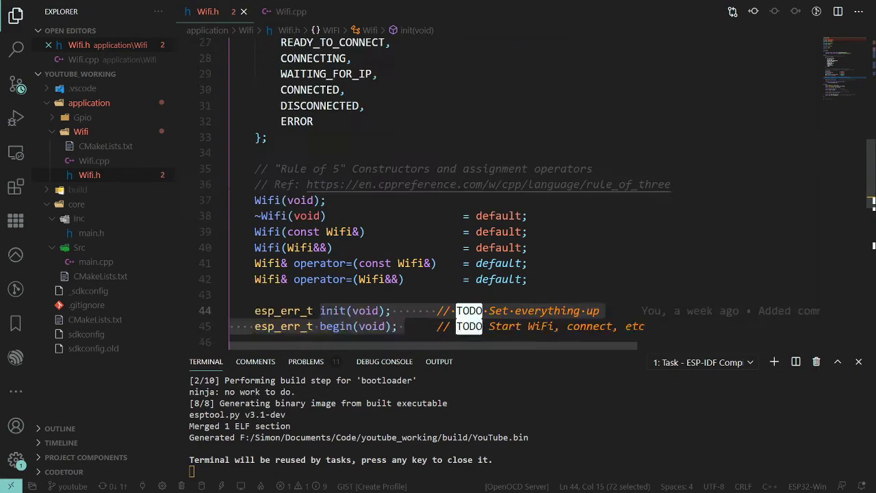
{"action": "scroll", "scroll_direction": "up", "scroll_amount": 3}
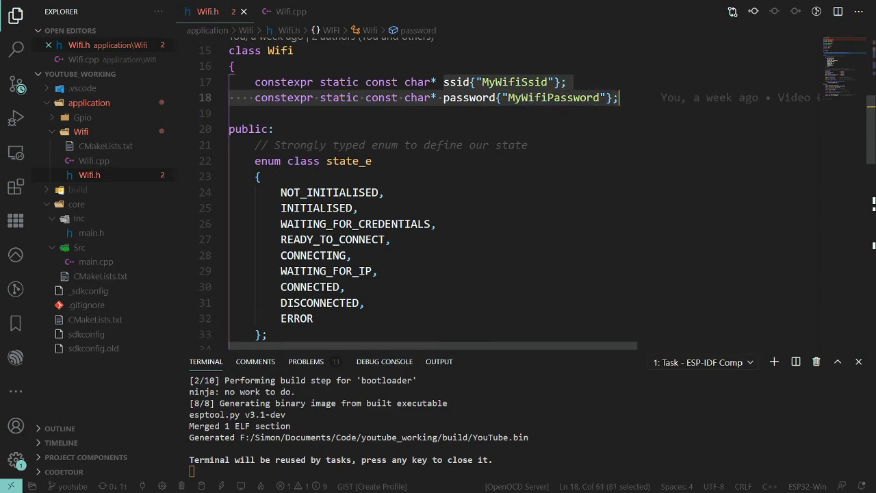
{"action": "mouse_move", "coordinate": [629, 196]}
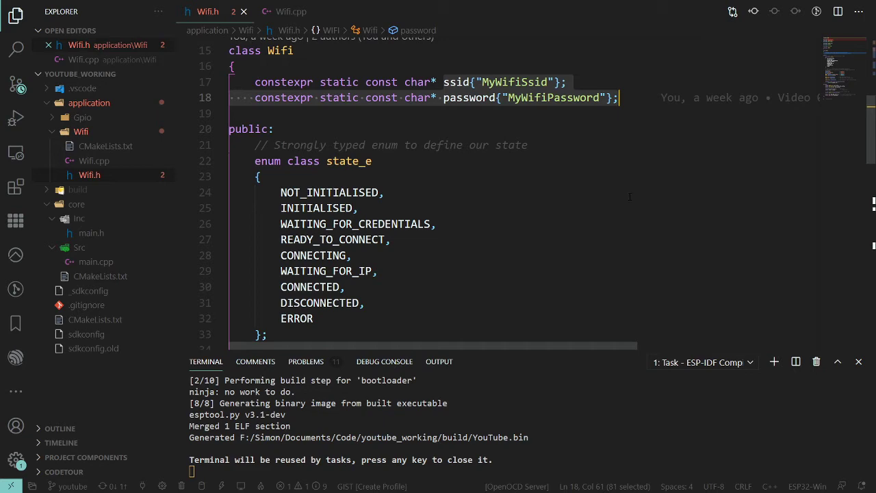
{"action": "mouse_move", "coordinate": [562, 124]}
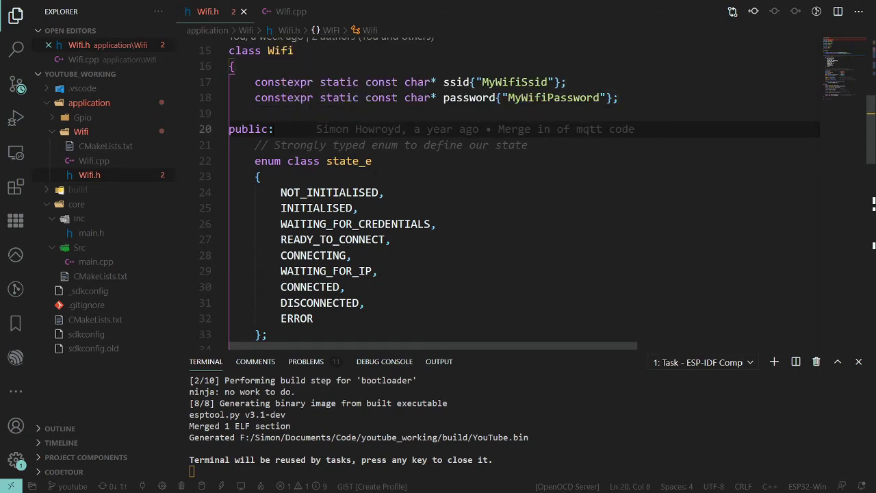
{"action": "scroll", "scroll_direction": "up", "scroll_amount": 3}
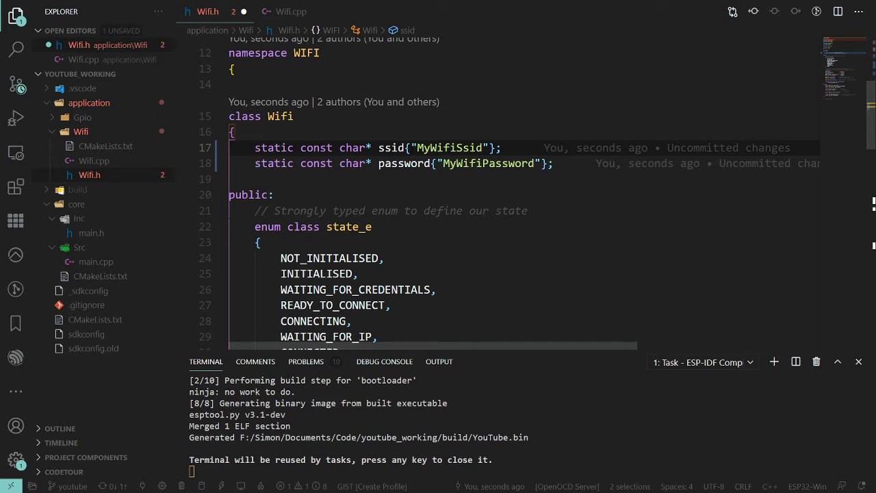
{"action": "double_click", "coordinate": [448, 147]}
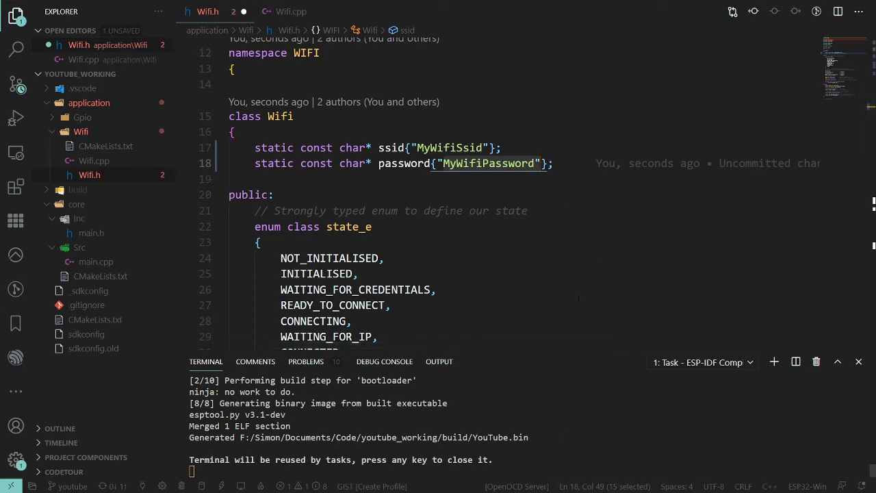
{"action": "left_click", "coordinate": [273, 178]}
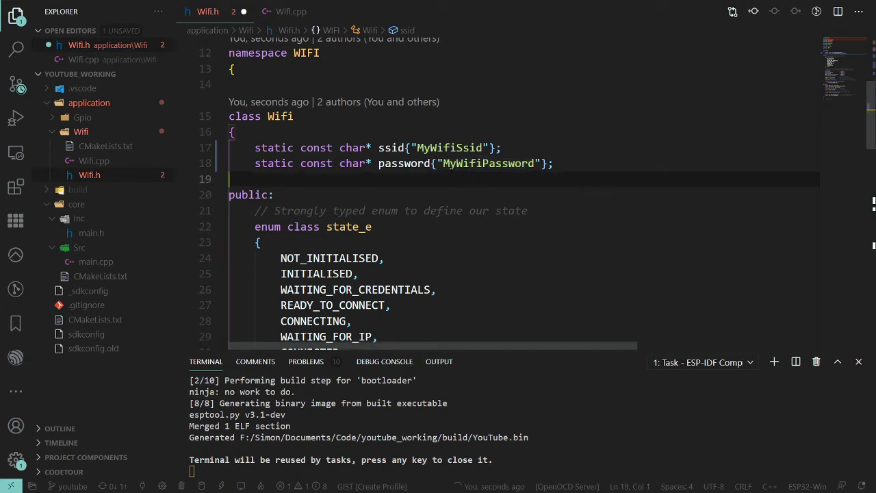
Turn ssid and password into sized arrays char[30 + 1] and char[64 + 1] with initializers
{"action": "left_click", "coordinate": [273, 194]}
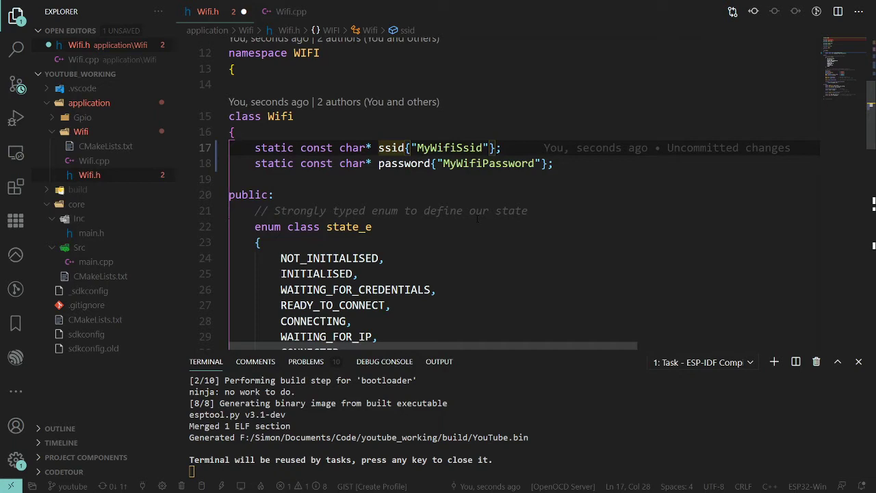
{"action": "type", "text": "[3]"}
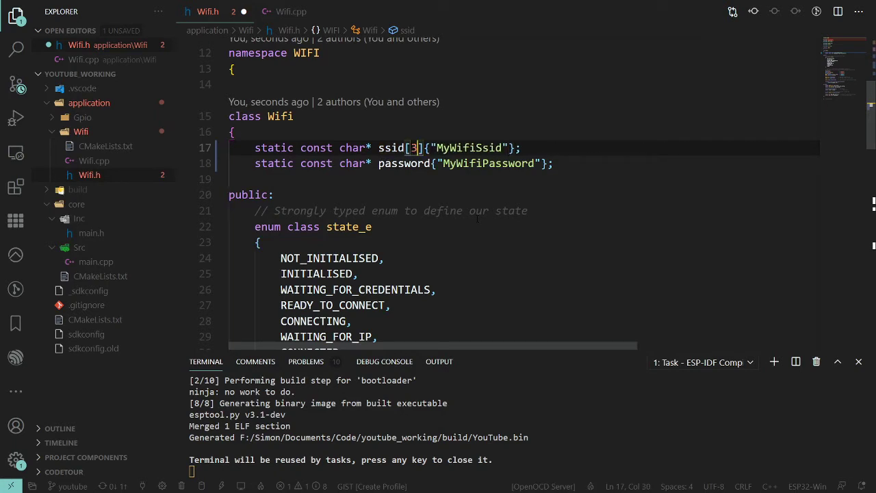
{"action": "type", "text": "0"}
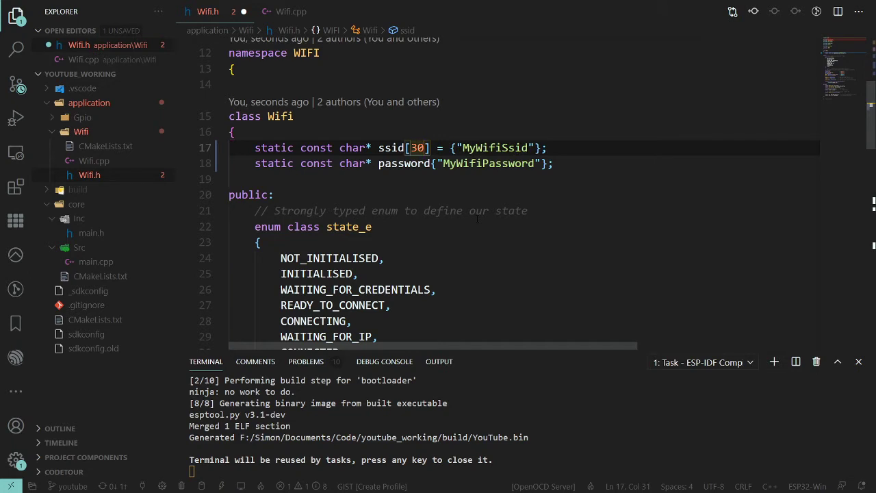
{"action": "type", "text": "+ 1"}
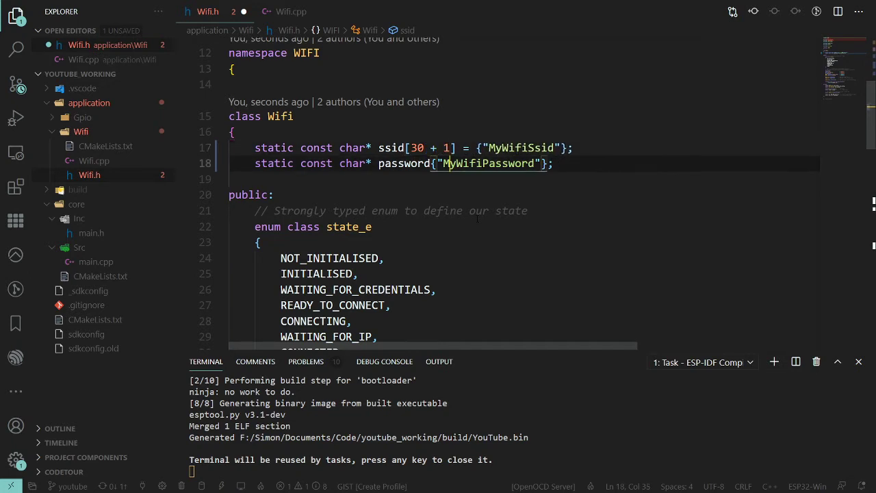
{"action": "left_click", "coordinate": [424, 148]}
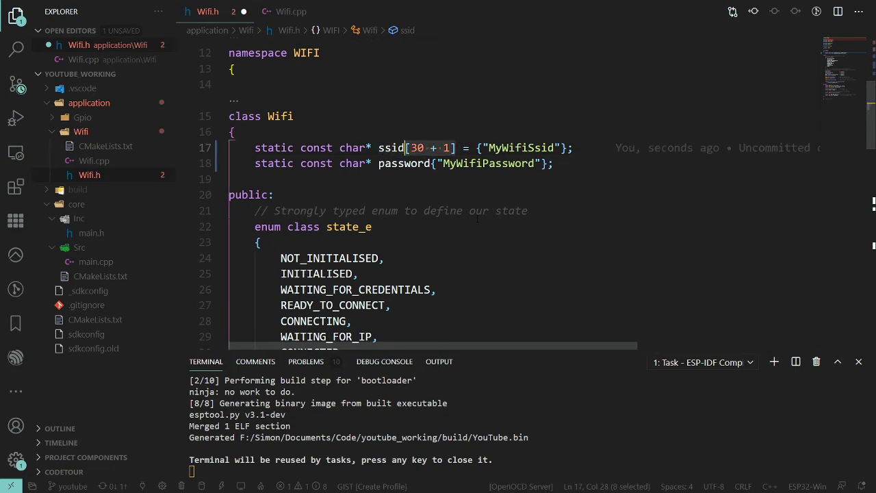
{"action": "type", "text": "[30 + 1] ="}
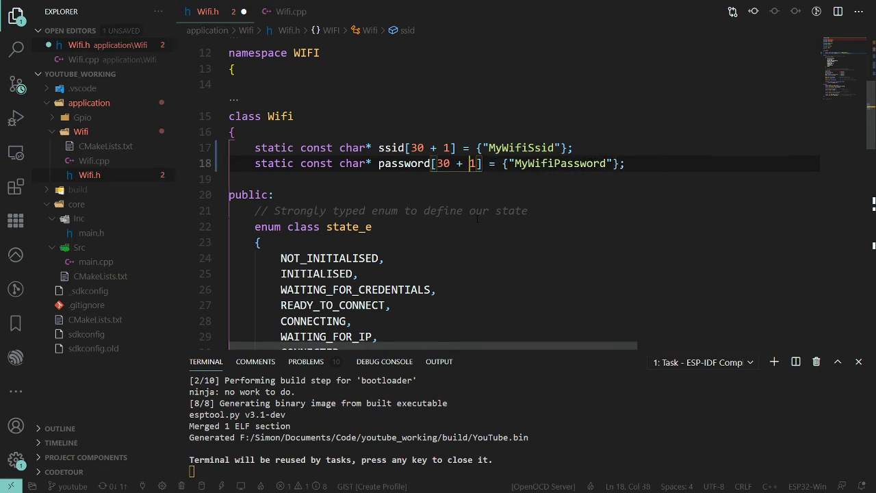
{"action": "type", "text": "64"}
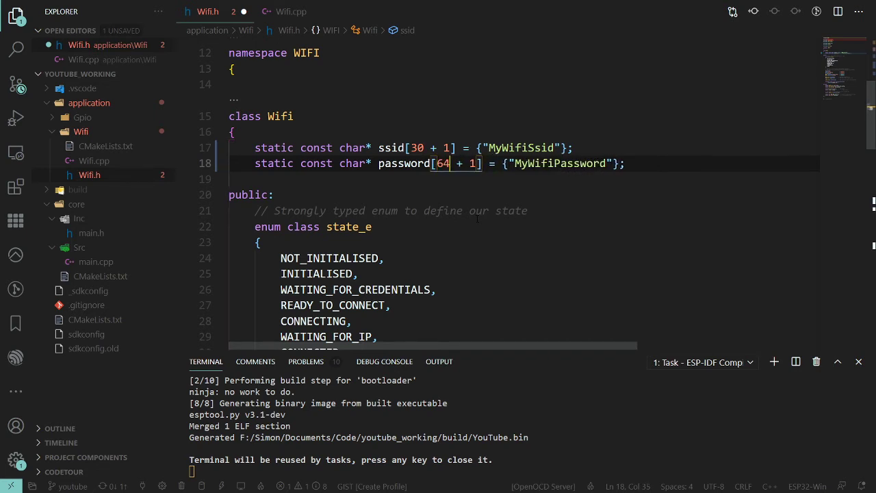
Mark the ssid declaration constexpr
{"action": "left_click", "coordinate": [254, 148]}
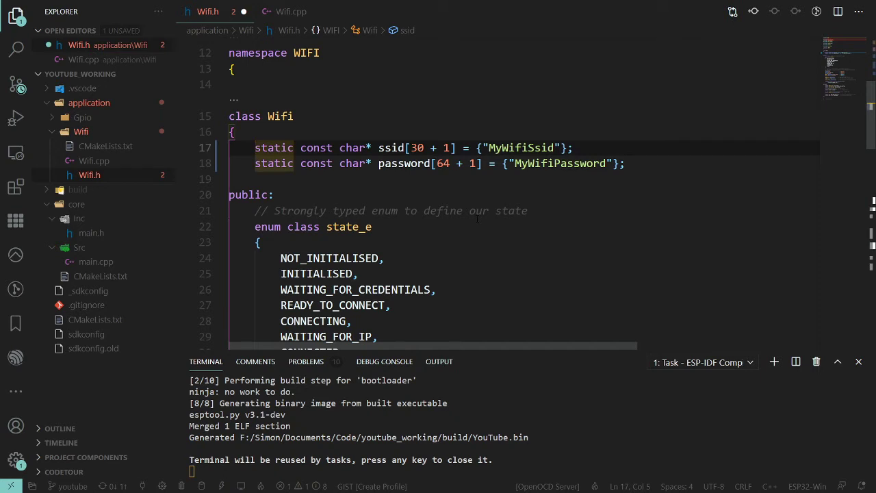
{"action": "type", "text": "constexpr"}
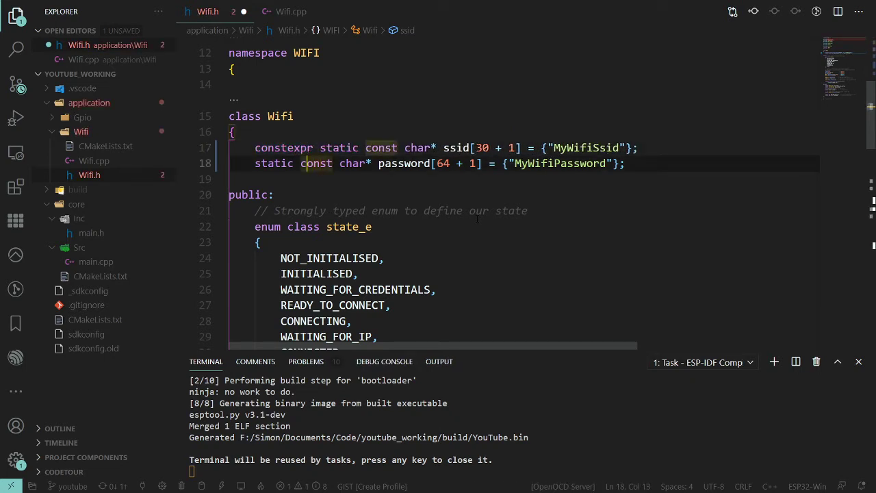
{"action": "type", "text": "constexpr"}
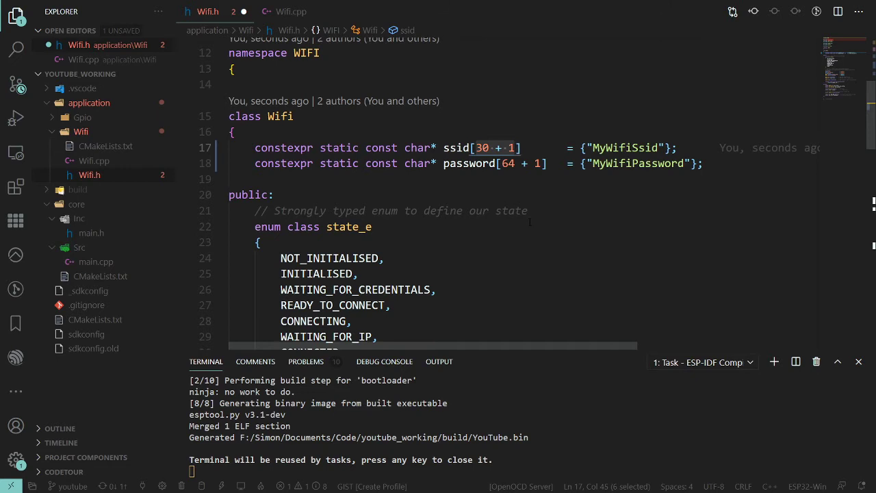
Select the two aligned constexpr credential declarations in Wifi.h
{"action": "left_click", "coordinate": [312, 147]}
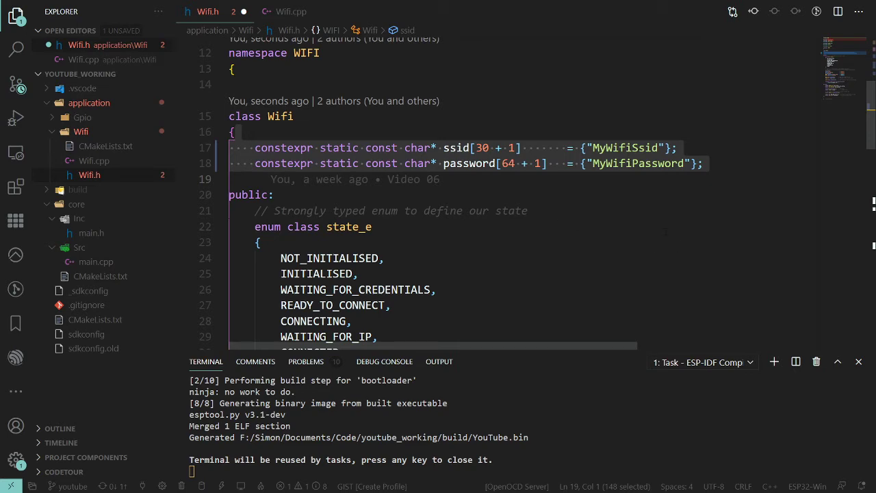
{"action": "scroll", "scroll_direction": "down", "scroll_amount": 3}
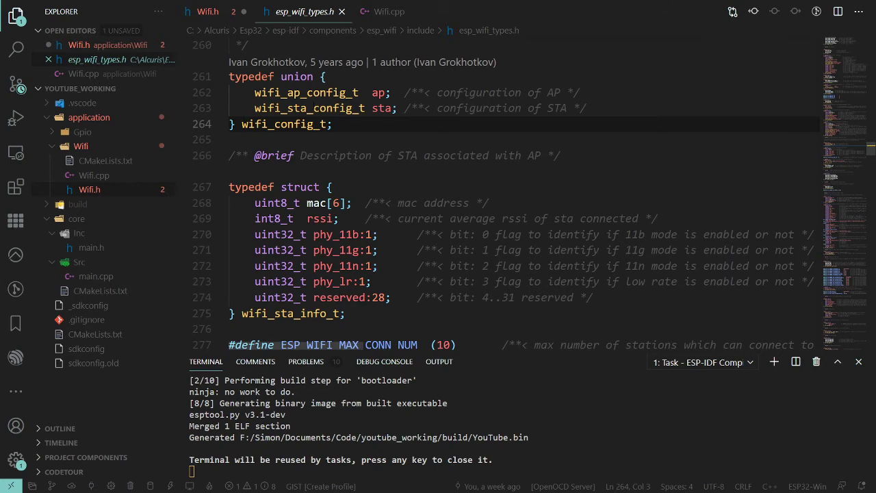
In esp_wifi_types.h select wifi_sta_config_t's ssid[32] and password[64], then return to Wifi.h's wifi_config member
{"action": "scroll", "scroll_direction": "up", "scroll_amount": 3}
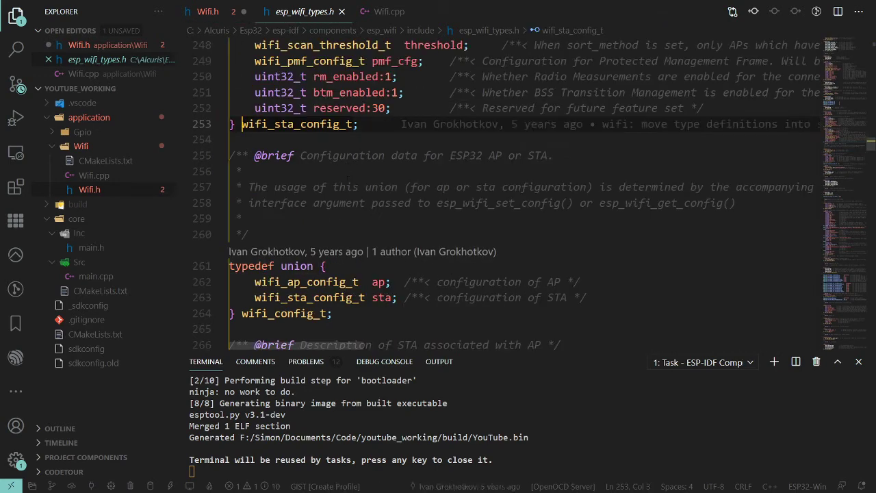
{"action": "scroll", "scroll_direction": "up", "scroll_amount": 3}
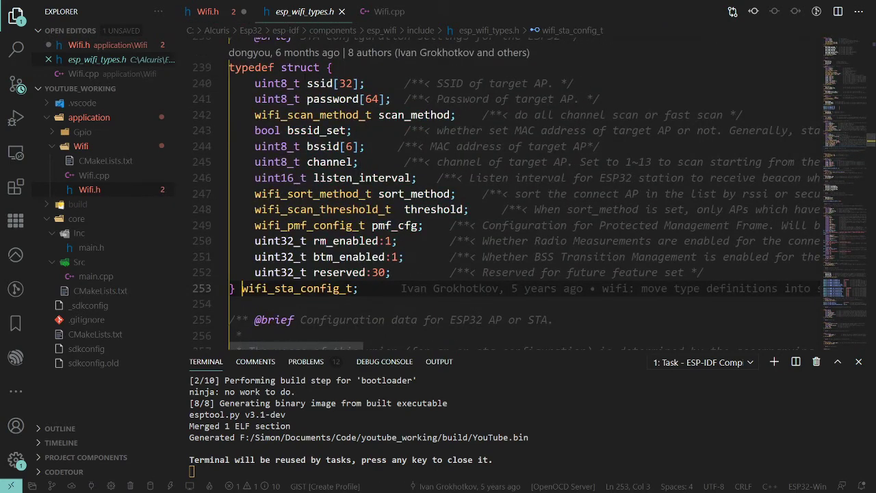
{"action": "double_click", "coordinate": [319, 83]}
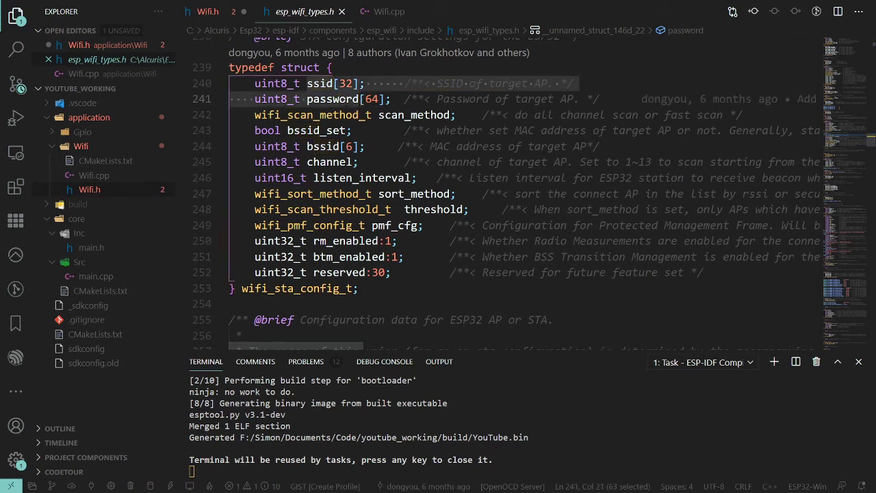
{"action": "left_click", "coordinate": [334, 99]}
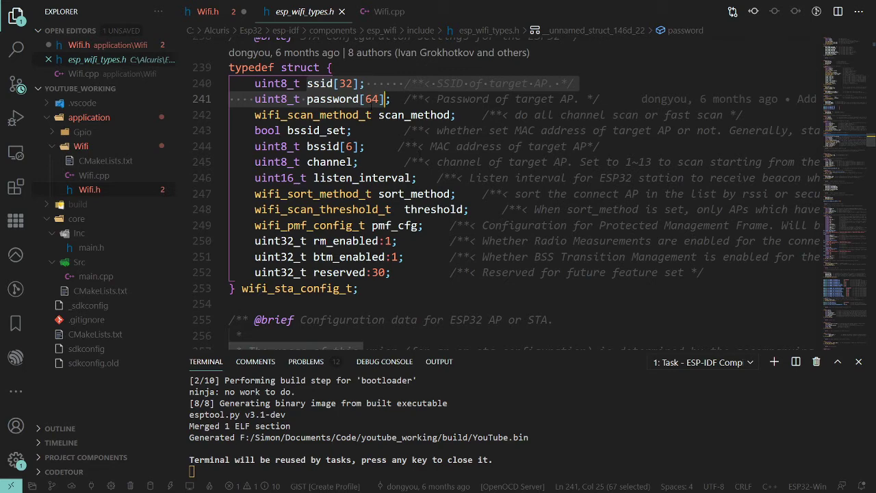
{"action": "left_click", "coordinate": [203, 12]}
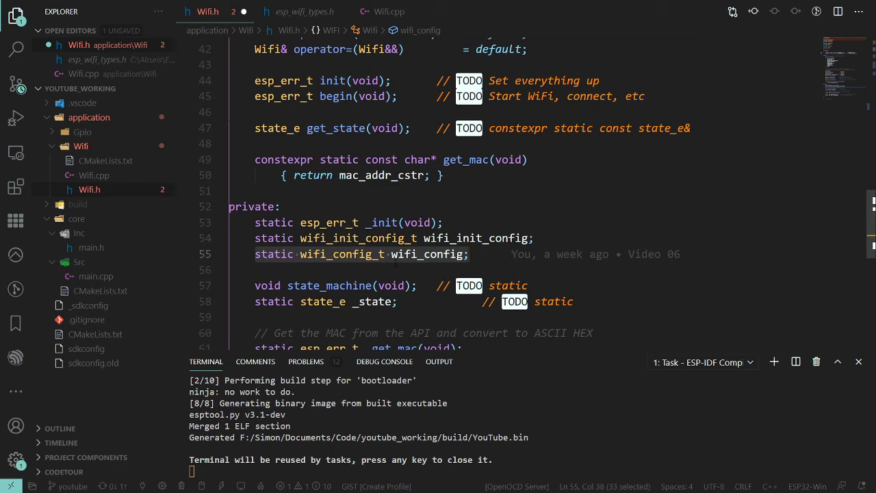
{"action": "scroll", "scroll_direction": "up", "scroll_amount": 3}
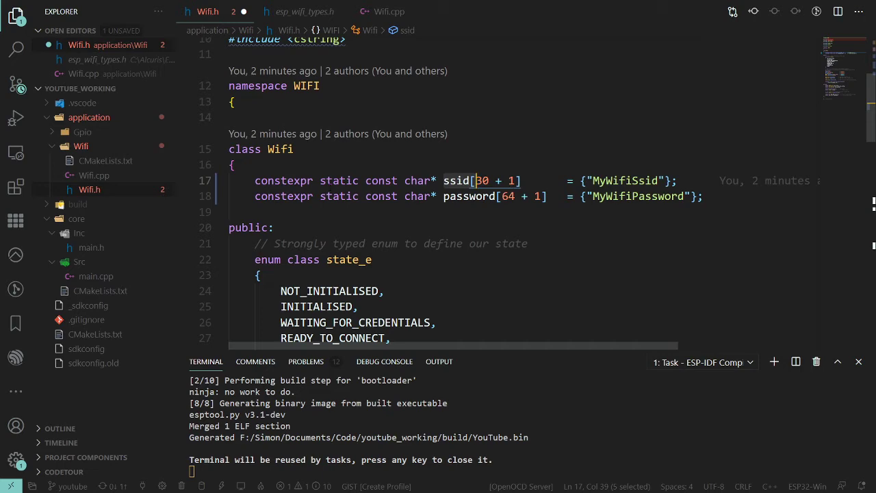
{"action": "scroll", "scroll_direction": "down", "scroll_amount": 3}
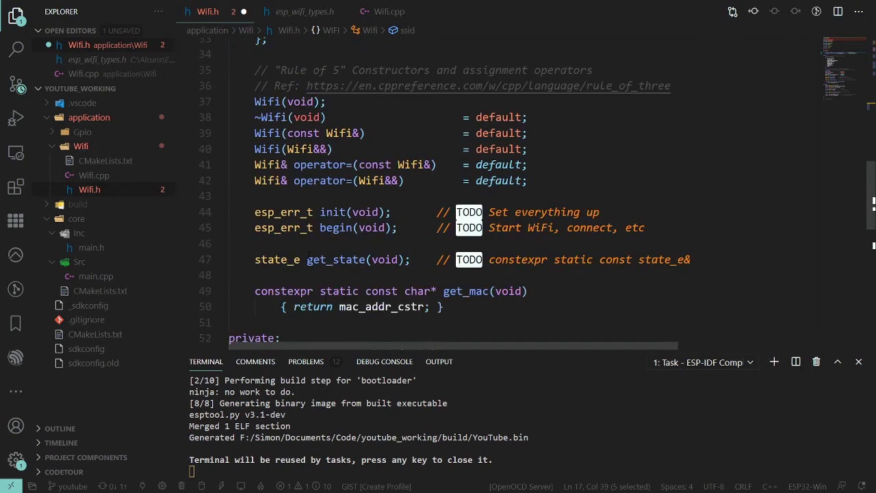
{"action": "scroll", "scroll_direction": "down", "scroll_amount": 3}
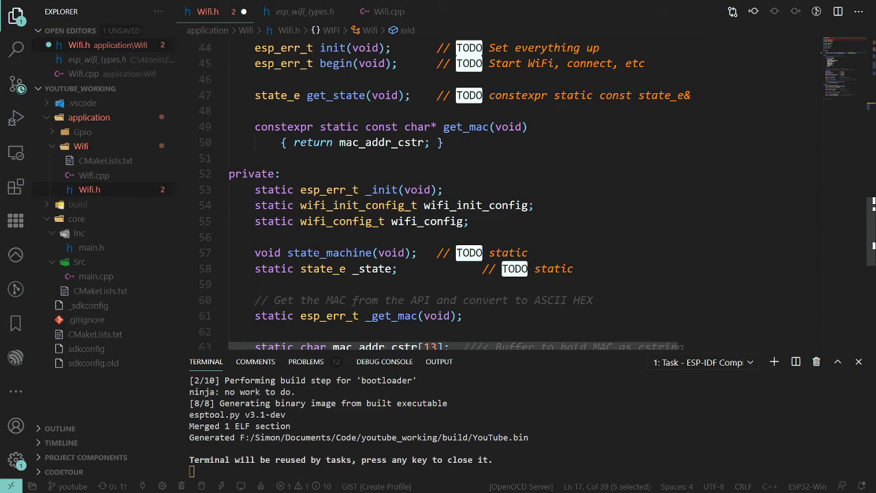
{"action": "scroll", "scroll_direction": "up", "scroll_amount": 3}
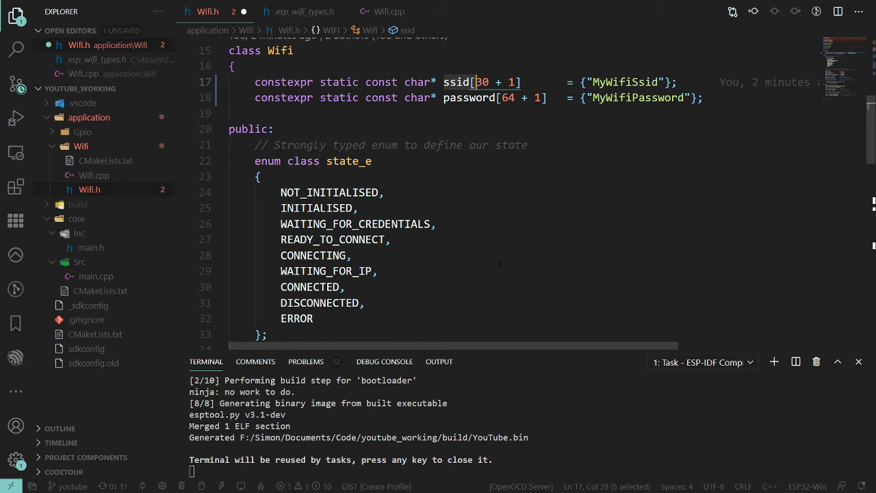
{"action": "left_click", "coordinate": [221, 161]}
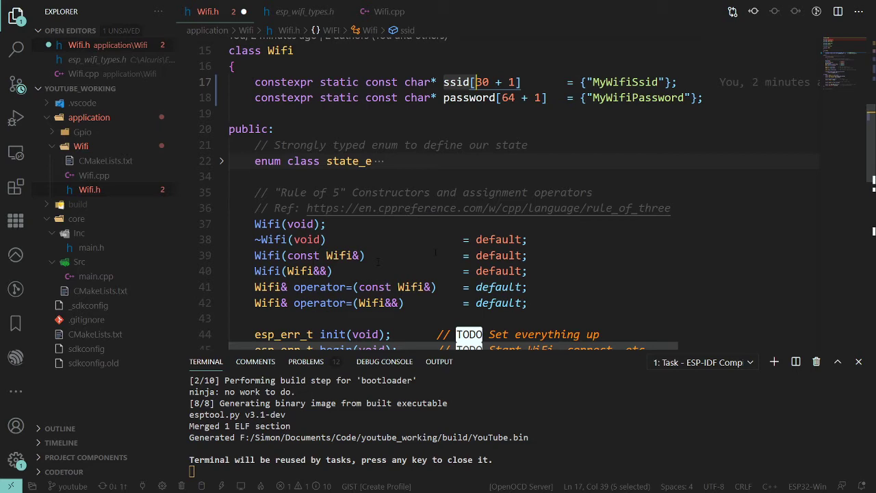
{"action": "scroll", "scroll_direction": "down", "scroll_amount": 3}
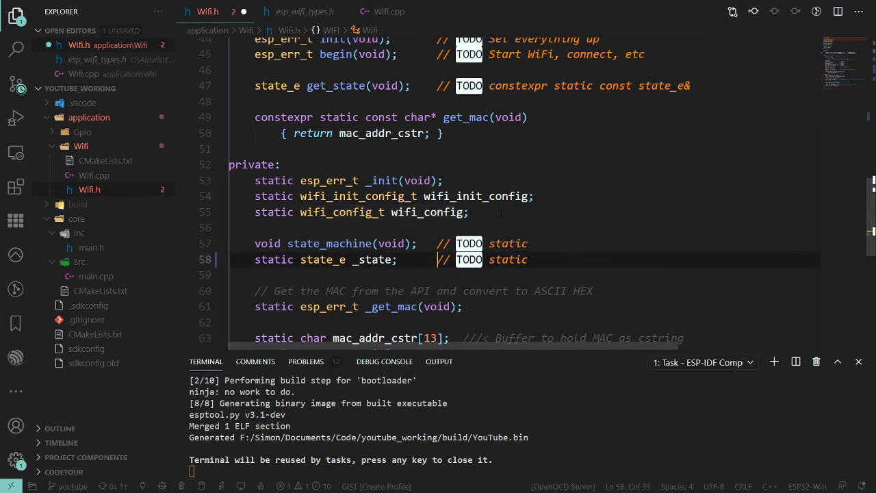
{"action": "left_click", "coordinate": [468, 212]}
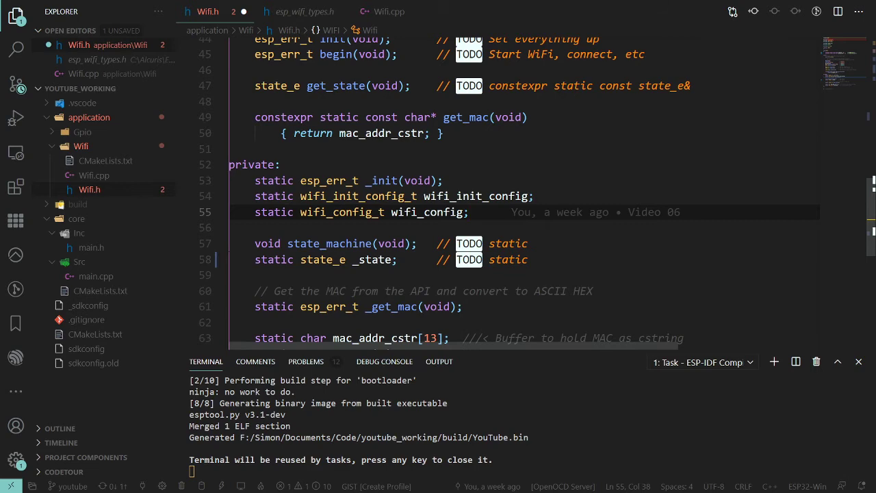
{"action": "scroll", "scroll_direction": "down", "scroll_amount": 3}
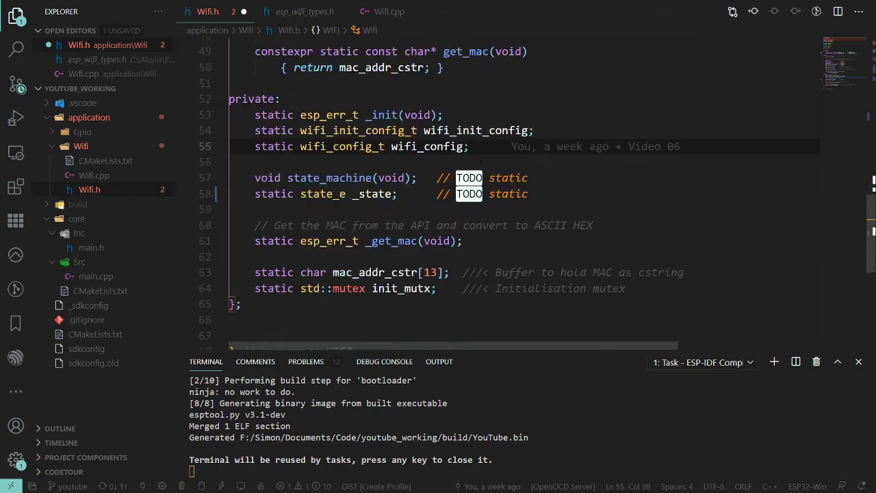
{"action": "scroll", "scroll_direction": "up", "scroll_amount": 3}
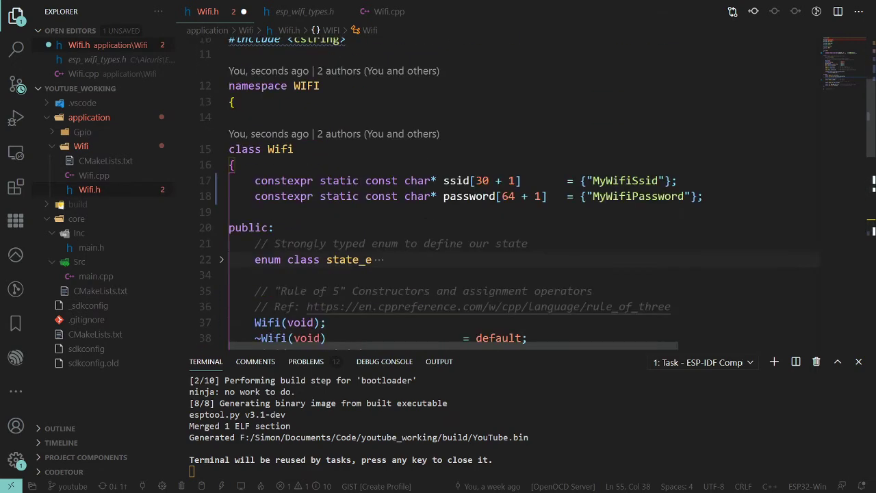
{"action": "scroll", "scroll_direction": "down", "scroll_amount": 3}
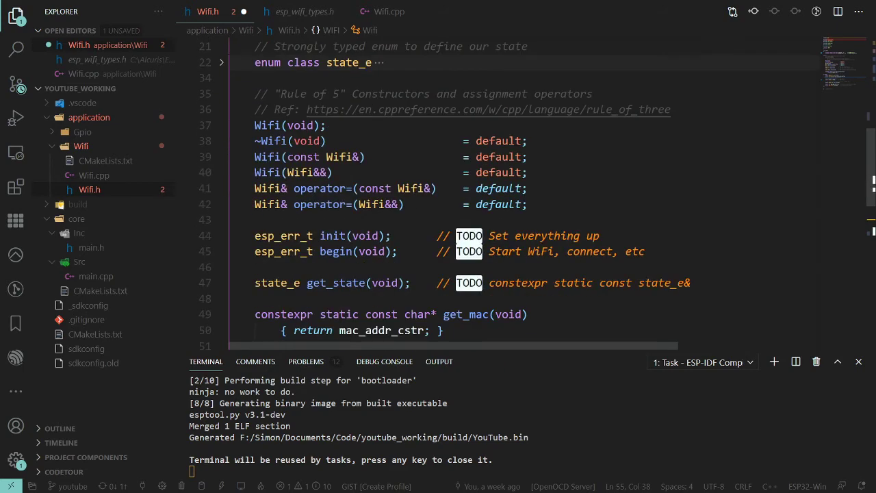
{"action": "scroll", "scroll_direction": "down", "scroll_amount": 3}
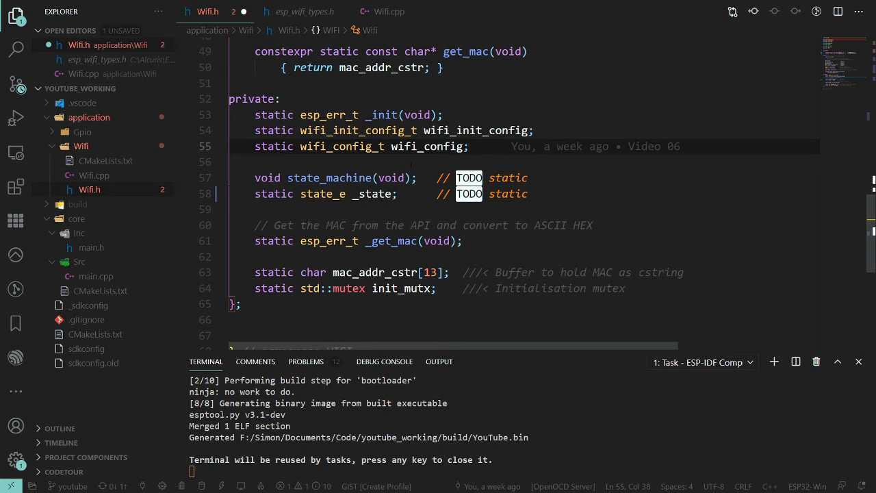
{"action": "mouse_move", "coordinate": [564, 189]}
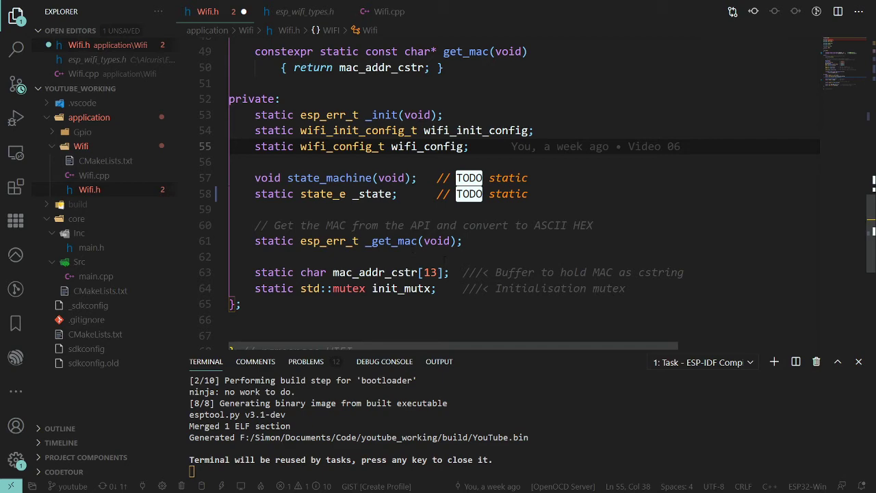
{"action": "scroll", "scroll_direction": "up", "scroll_amount": 3}
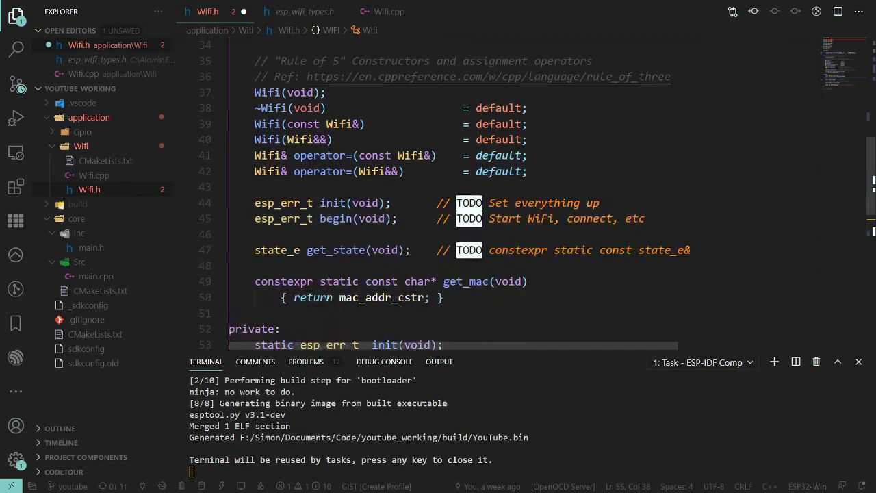
{"action": "scroll", "scroll_direction": "down", "scroll_amount": 3}
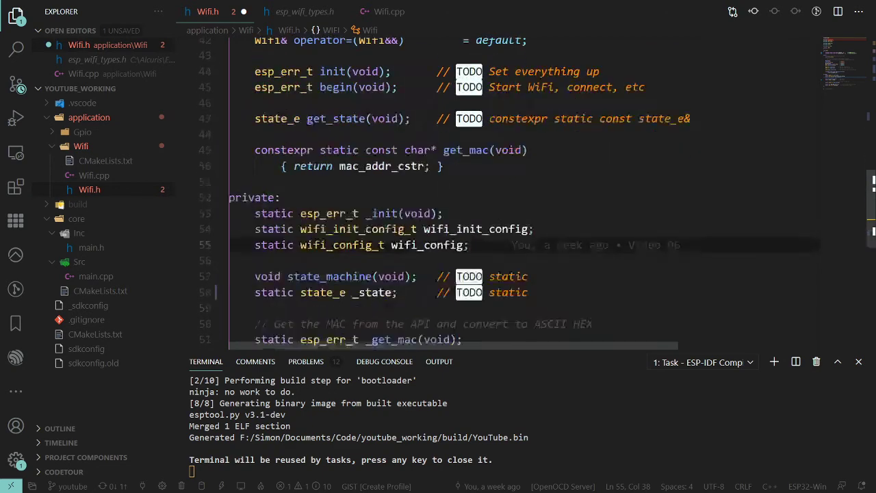
Review Wifi::_init in Wifi.cpp where memcpy fills wifi_config and esp_wifi_set_config applies it
{"action": "left_click", "coordinate": [388, 12]}
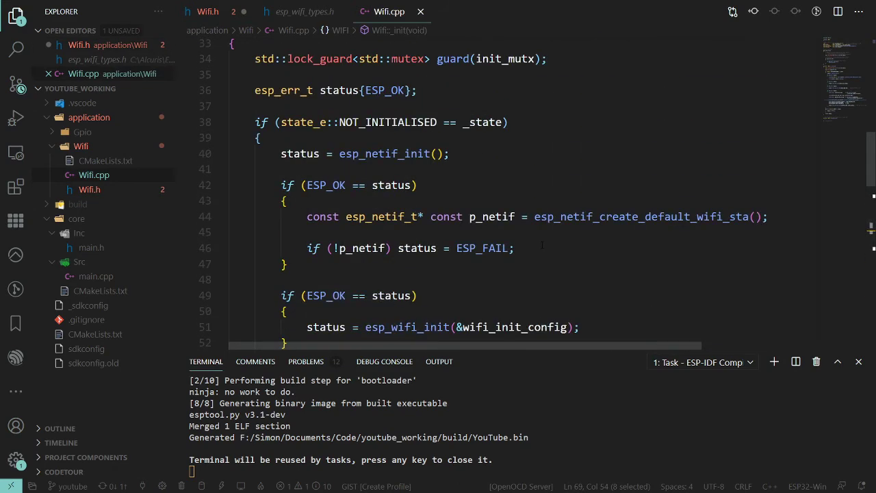
{"action": "scroll", "scroll_direction": "down", "scroll_amount": 3}
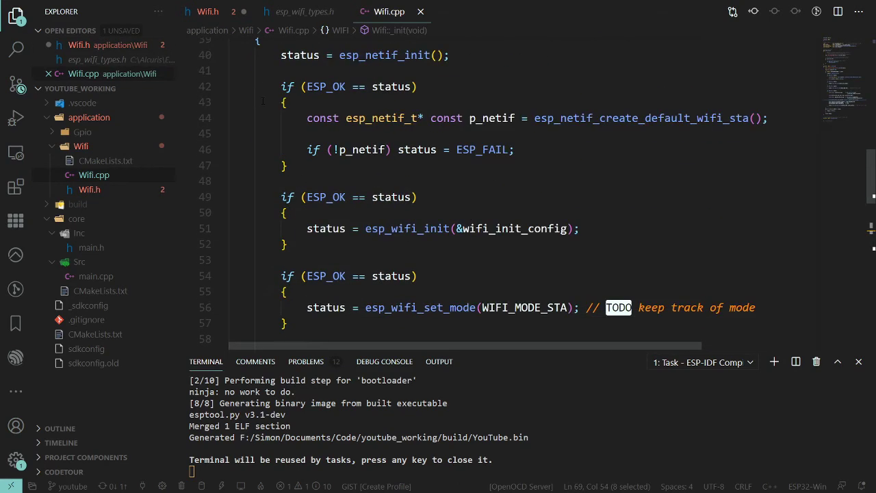
{"action": "scroll", "scroll_direction": "down", "scroll_amount": 3}
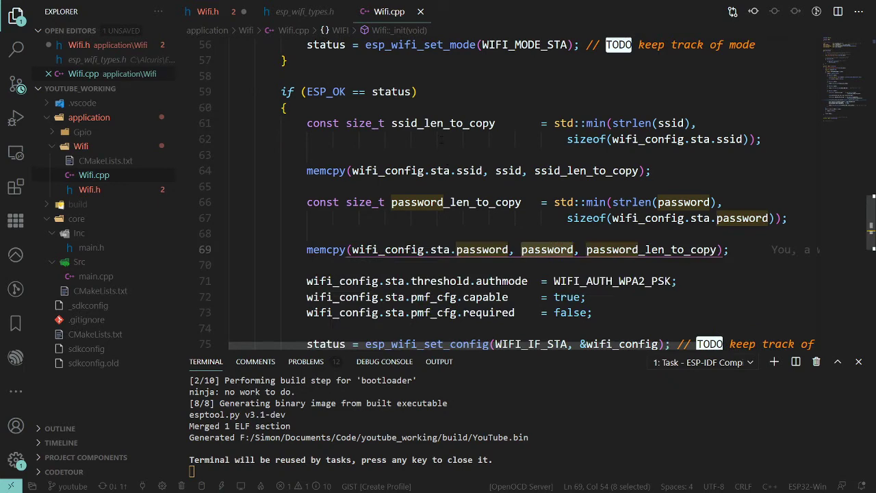
{"action": "scroll", "scroll_direction": "down", "scroll_amount": 3}
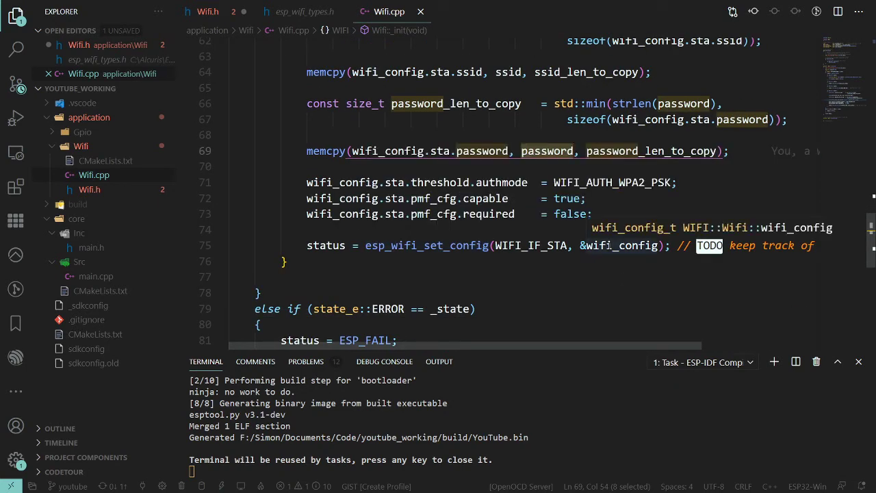
{"action": "left_click", "coordinate": [372, 245]}
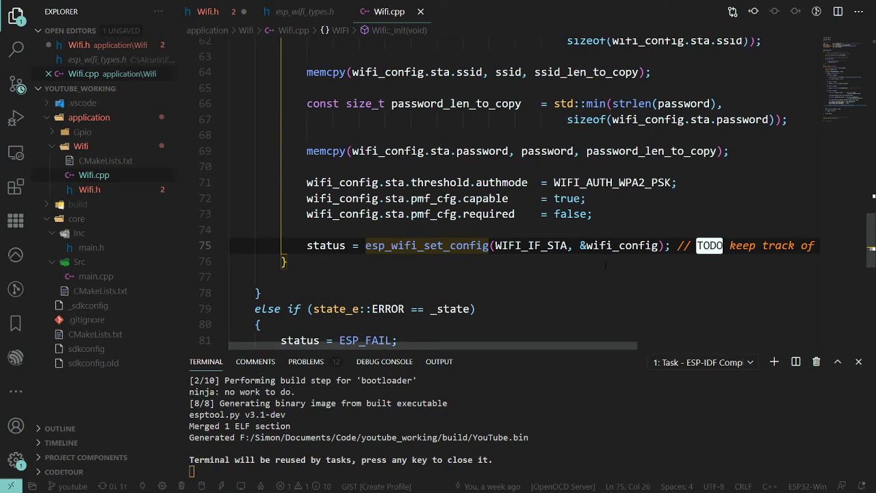
{"action": "mouse_move", "coordinate": [619, 245]}
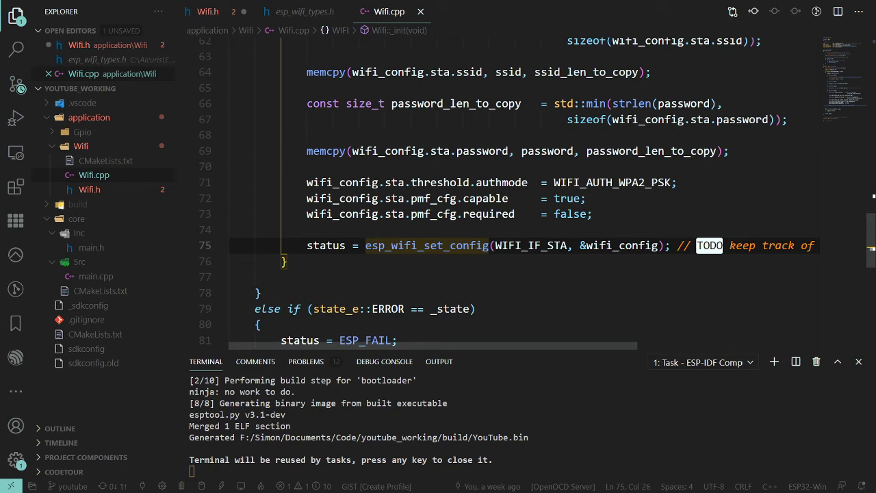
{"action": "scroll", "scroll_direction": "up", "scroll_amount": 3}
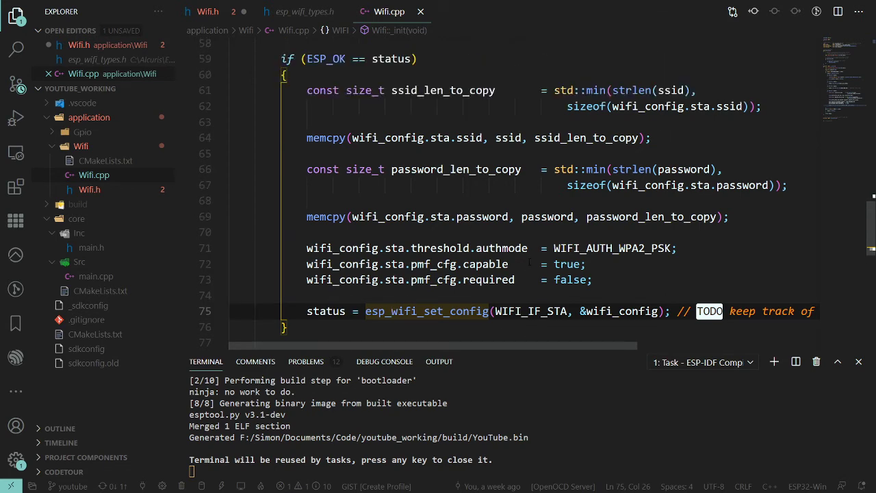
Glance at wifi_sta_config_t in esp_wifi_types.h, then return to Wifi.h's public declarations and private wifi_config member
{"action": "left_click", "coordinate": [304, 12]}
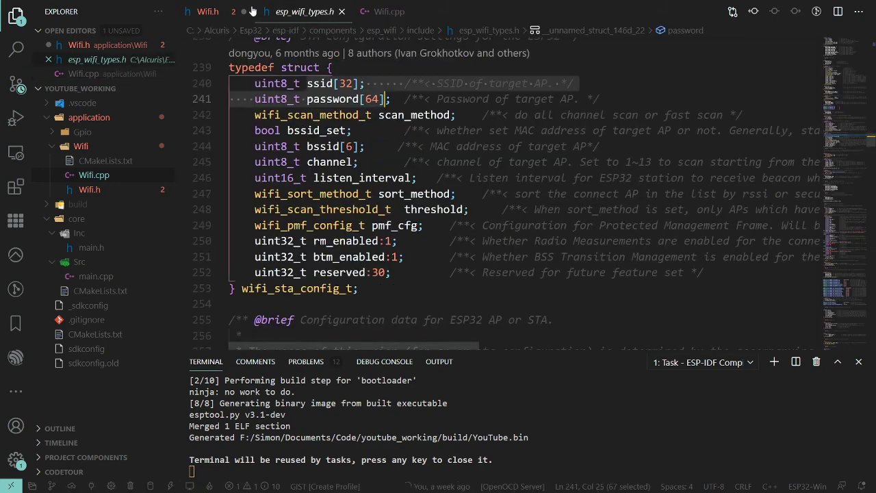
{"action": "left_click", "coordinate": [208, 12]}
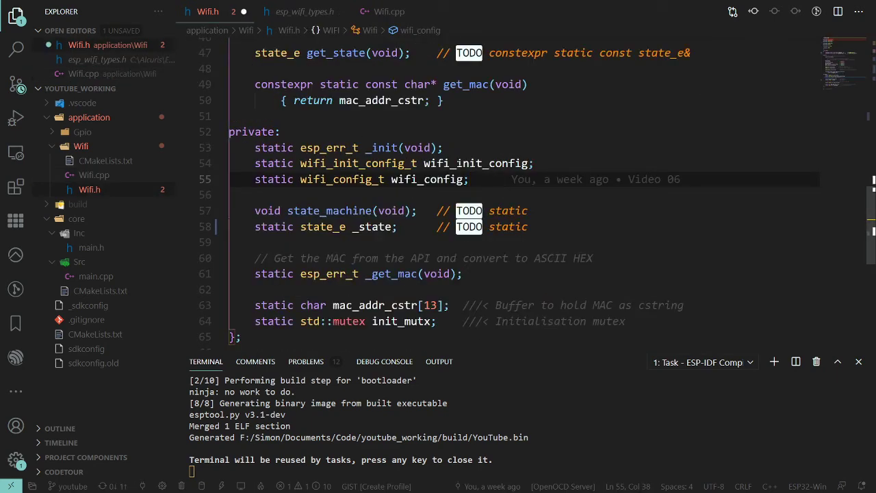
{"action": "scroll", "scroll_direction": "up", "scroll_amount": 3}
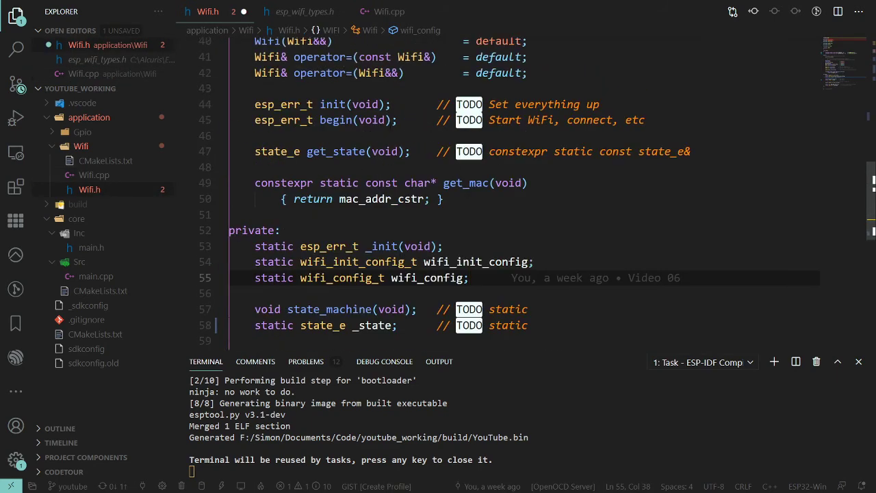
{"action": "scroll", "scroll_direction": "up", "scroll_amount": 3}
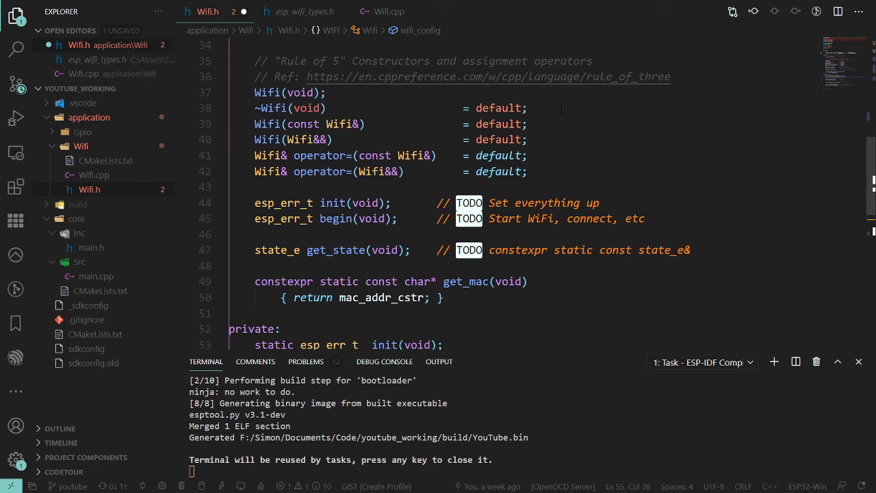
{"action": "scroll", "scroll_direction": "down", "scroll_amount": 3}
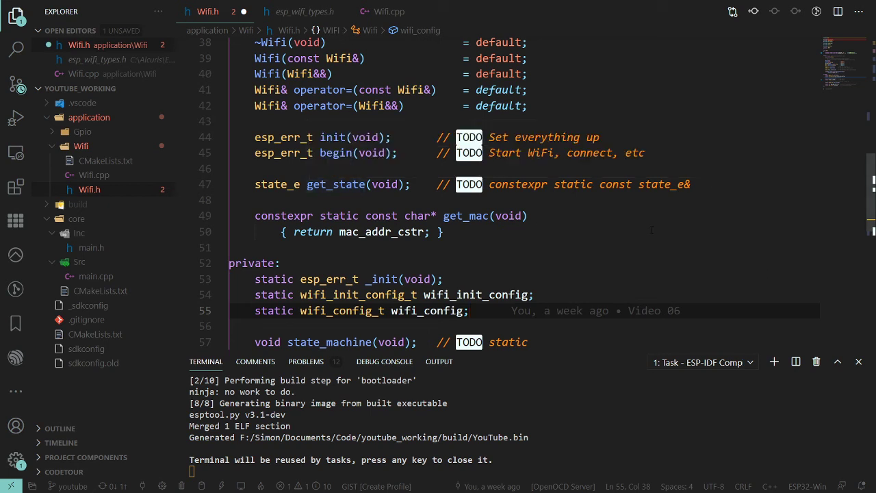
{"action": "mouse_move", "coordinate": [623, 203]}
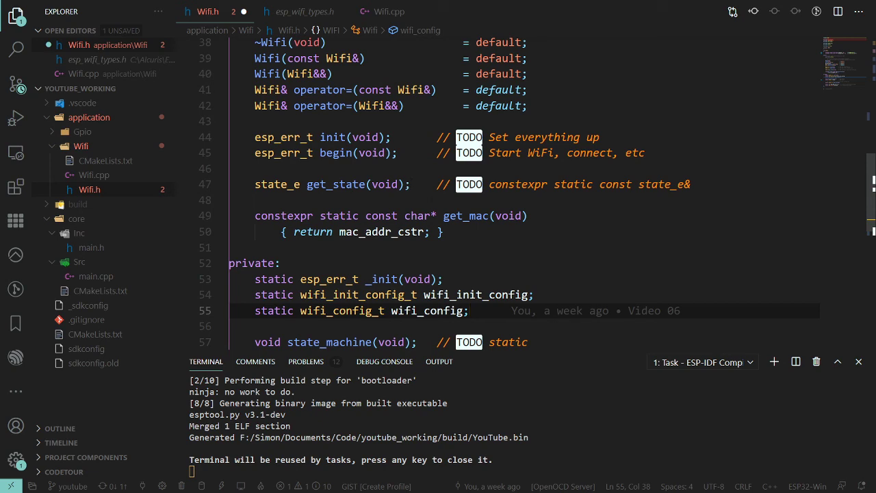
{"action": "scroll", "scroll_direction": "up", "scroll_amount": 3}
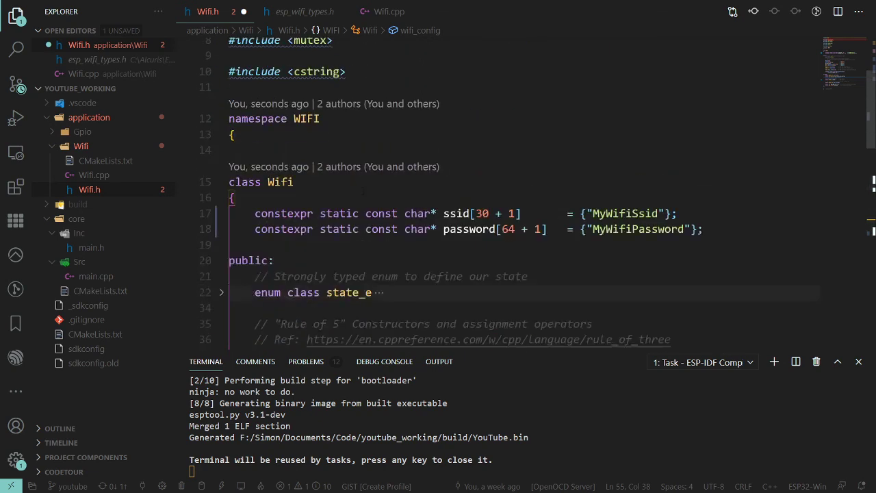
{"action": "scroll", "scroll_direction": "down", "scroll_amount": 3}
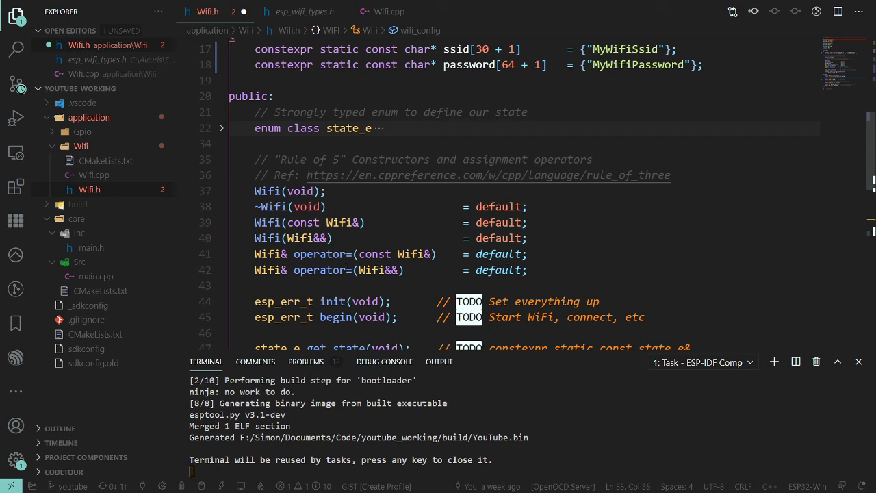
{"action": "mouse_move", "coordinate": [666, 270]}
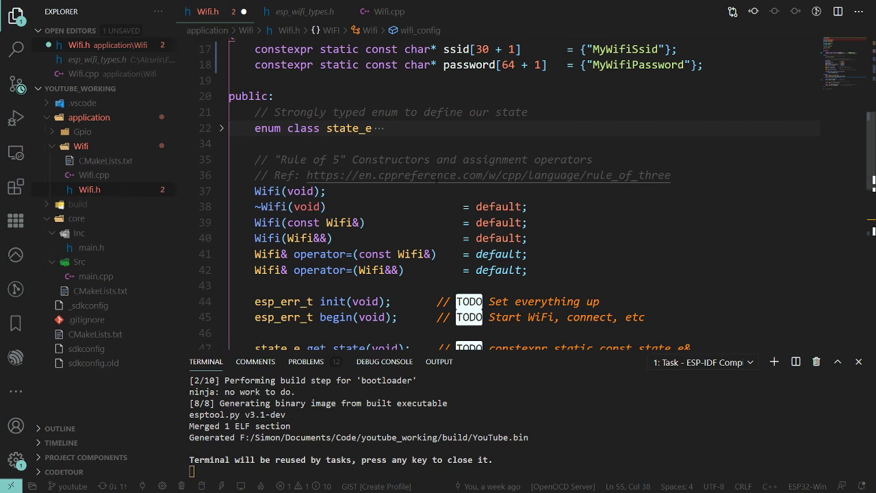
{"action": "mouse_move", "coordinate": [479, 176]}
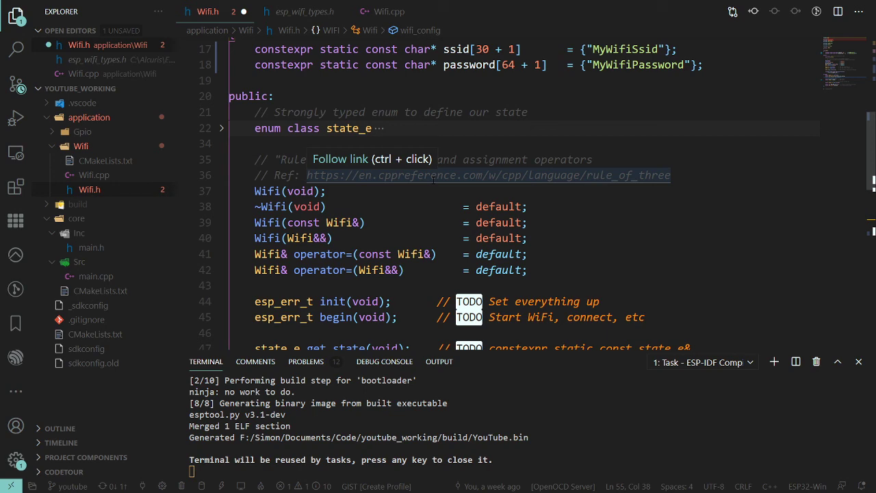
{"action": "scroll", "scroll_direction": "down", "scroll_amount": 3}
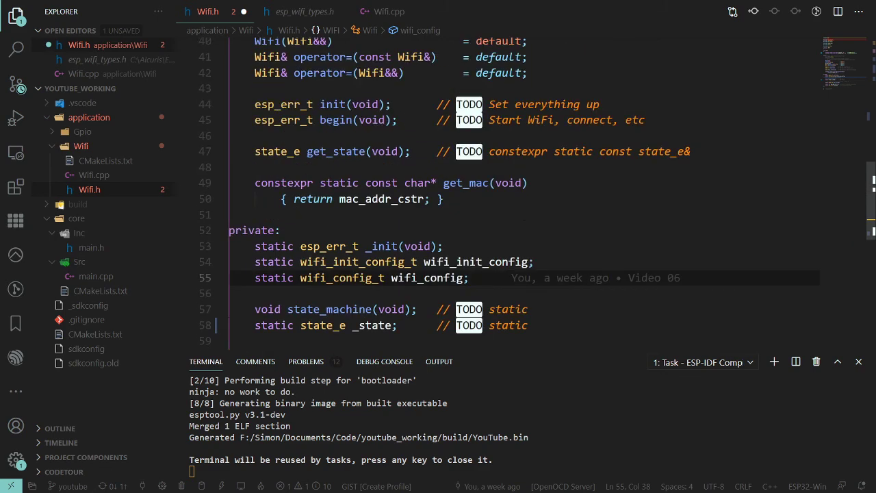
{"action": "scroll", "scroll_direction": "up", "scroll_amount": 3}
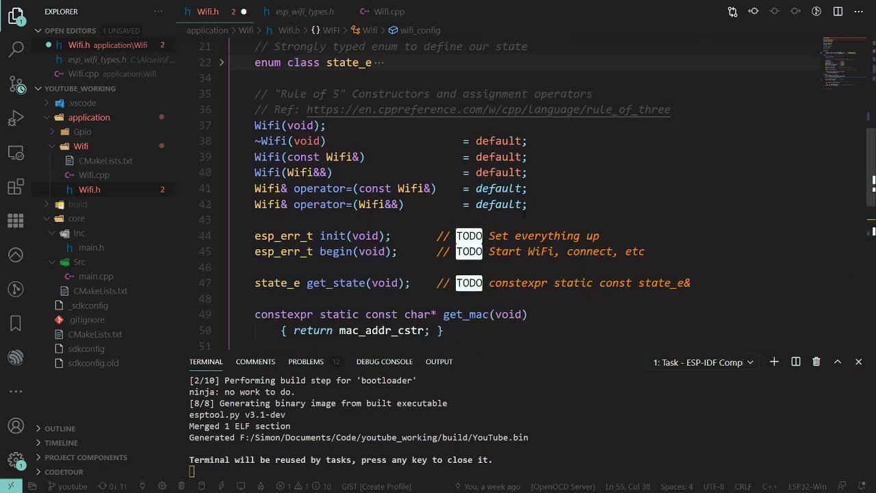